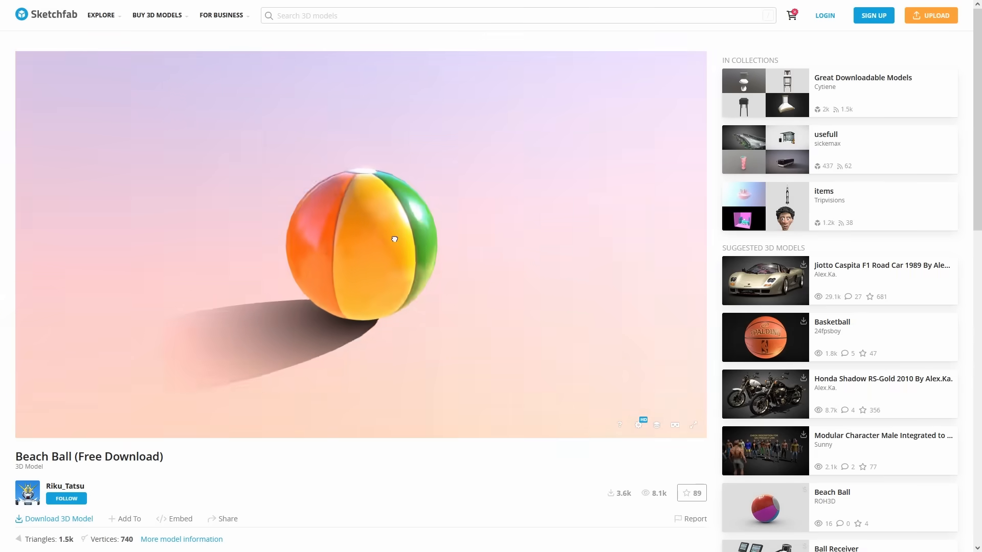
# Step: Inspect the Sketchfab Beach Ball preview and launch Blender 3.4 from Blender Launcher
pyautogui.moveTo(395, 240); pyautogui.dragTo(540, 98)
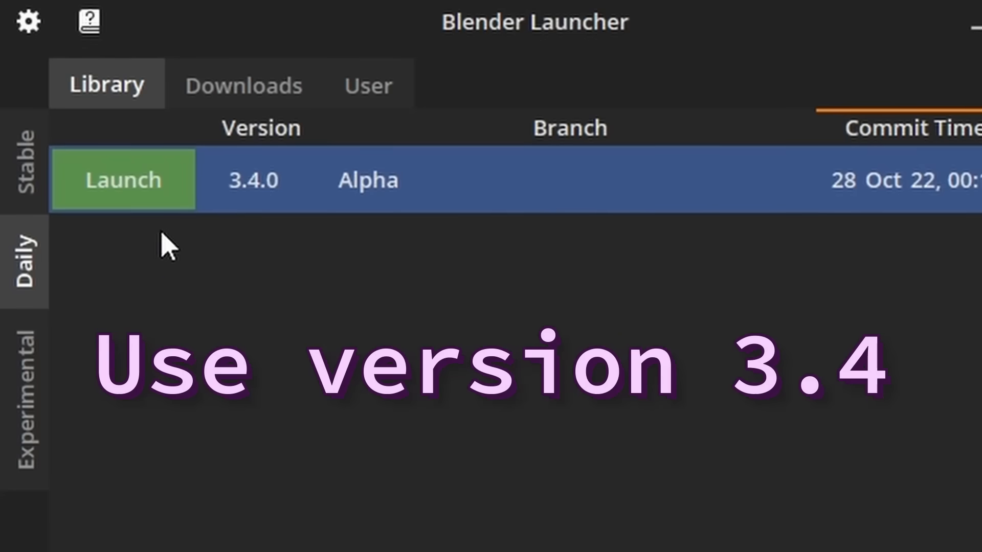
pyautogui.click(123, 180)
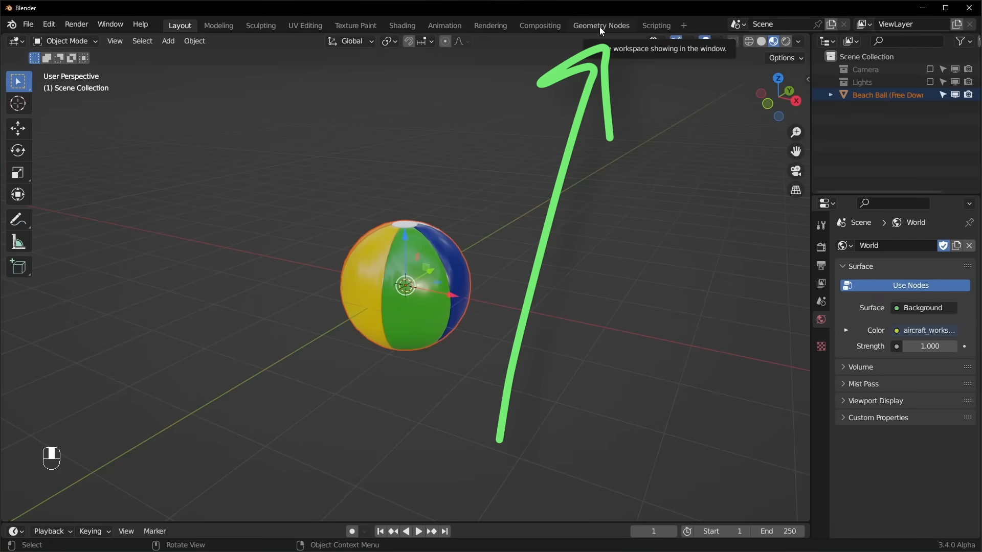
# Step: Build a Mesh to Volume → Distribute Points in Volume → Instance on Points chain instancing a Cube on the ball
pyautogui.click(602, 25)
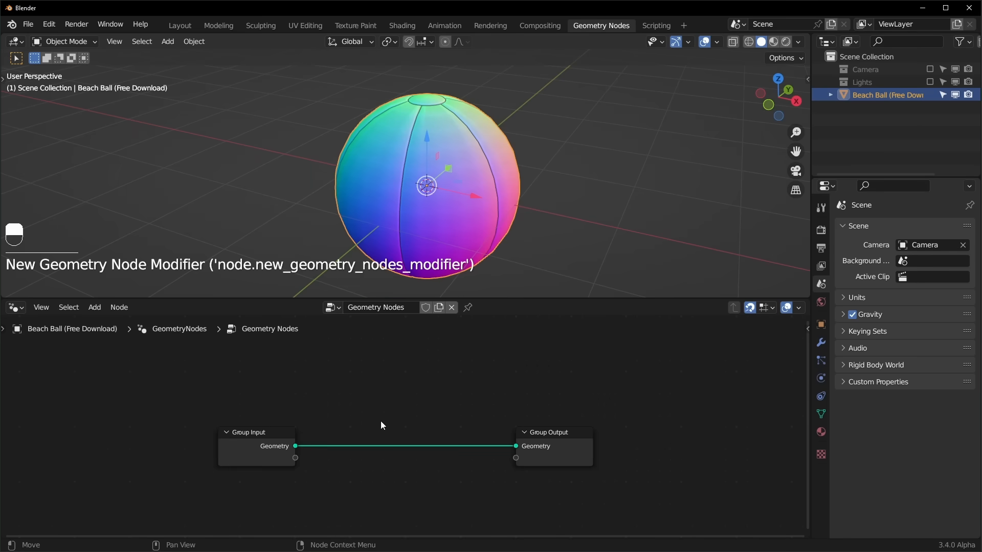
pyautogui.write('mesh to vo')
pyautogui.write('d')
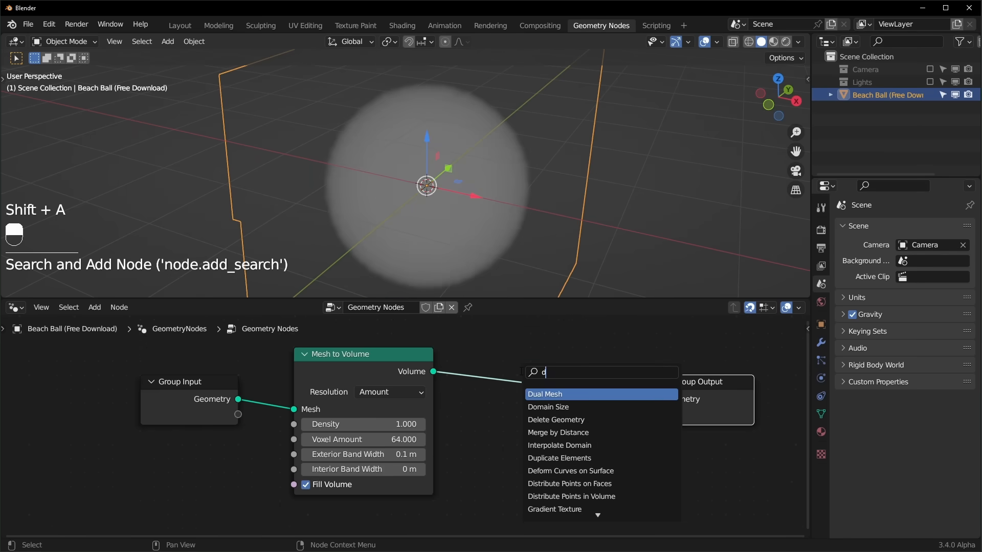
pyautogui.write('istr')
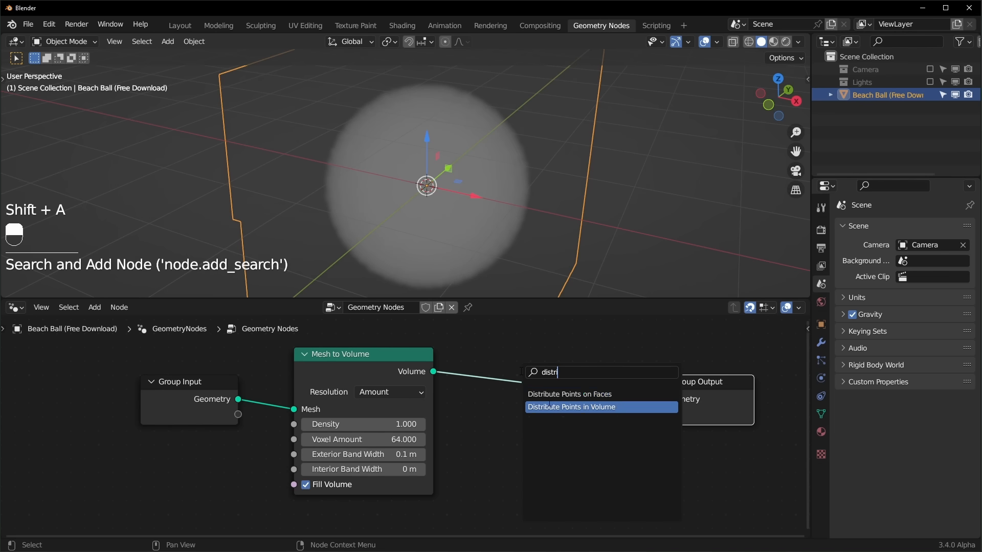
pyautogui.click(570, 407)
pyautogui.write('cube')
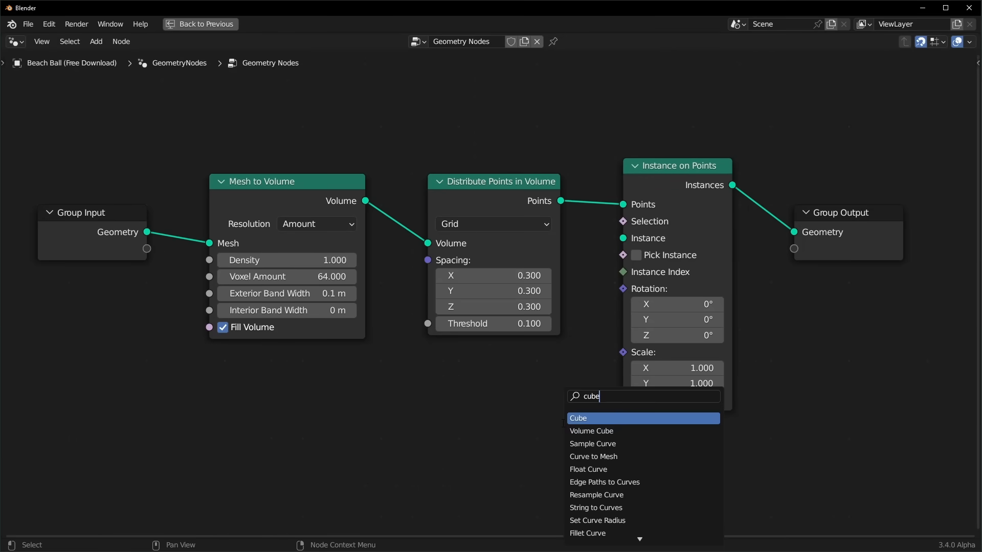
pyautogui.click(578, 418)
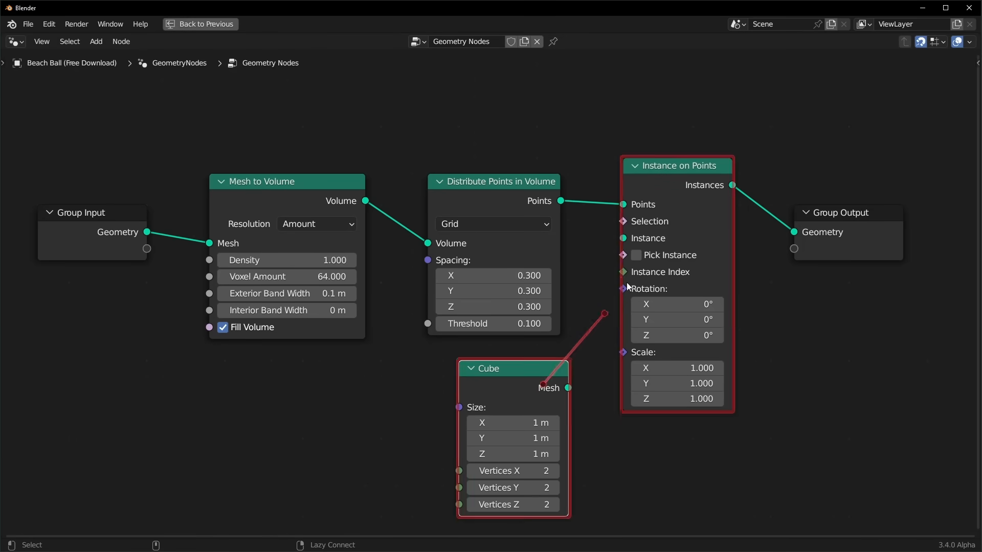
pyautogui.click(200, 25)
pyautogui.write('v')
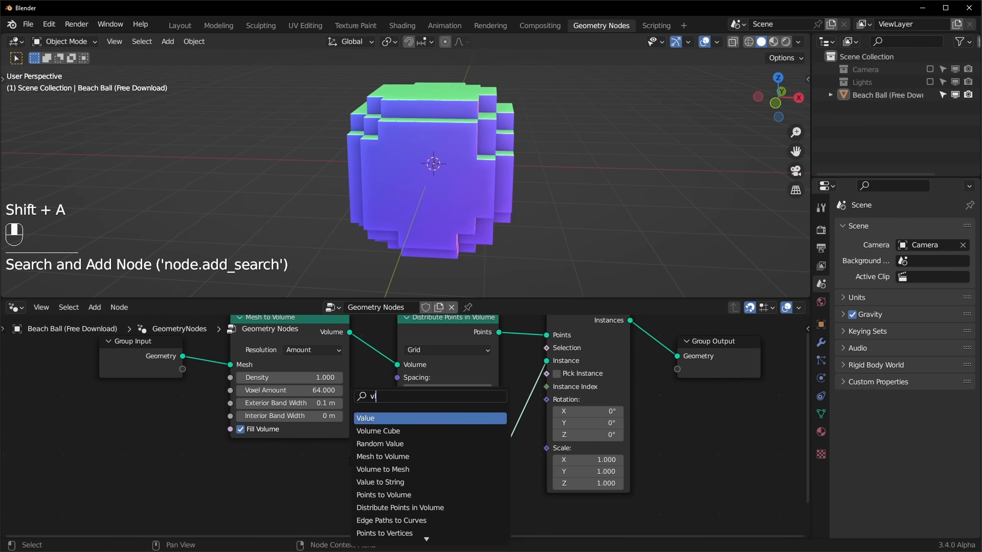
# Step: Drive spacing, scale and band width from one Value node, disable Fill Volume, exterior band width 0
pyautogui.click(366, 418)
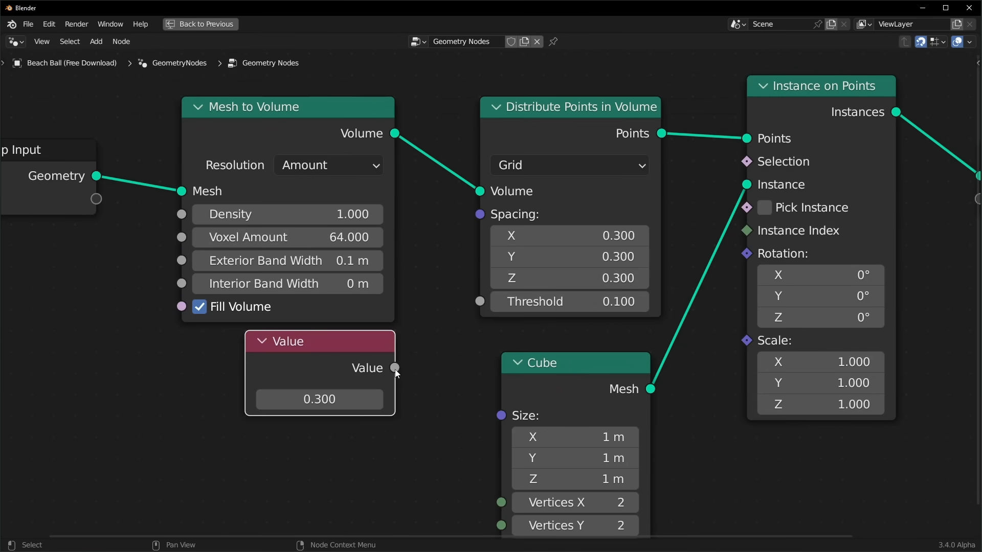
pyautogui.moveTo(395, 367); pyautogui.dragTo(747, 342)
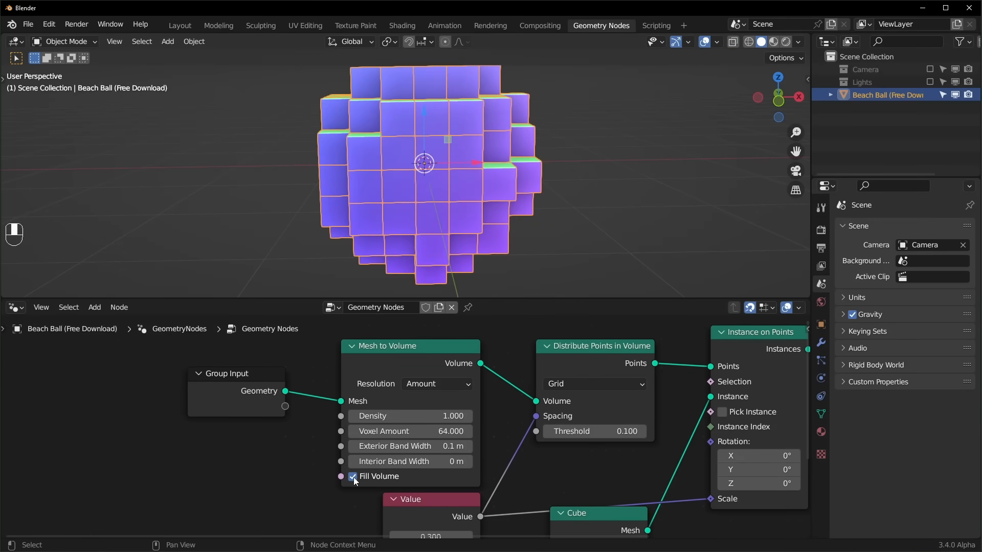
pyautogui.click(352, 477)
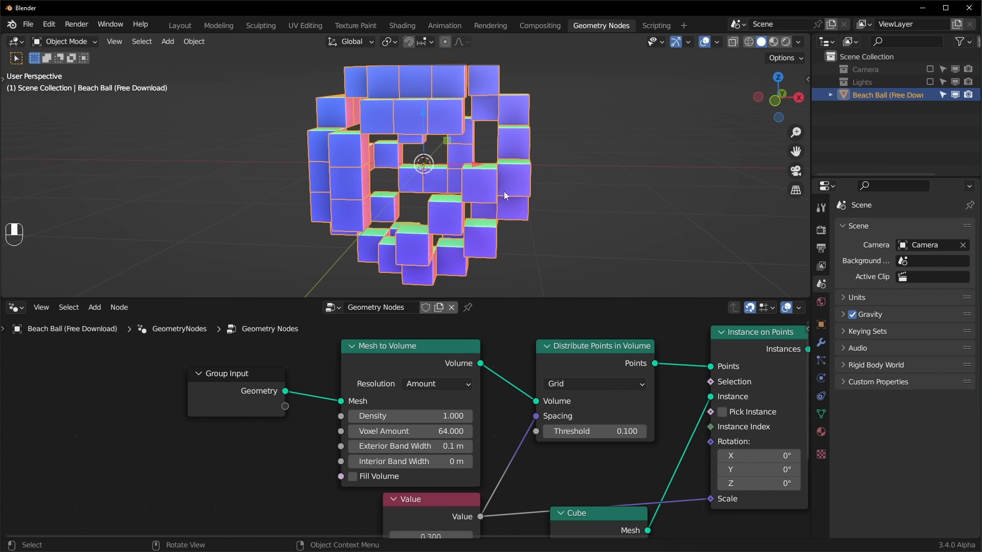
pyautogui.moveTo(467, 413)
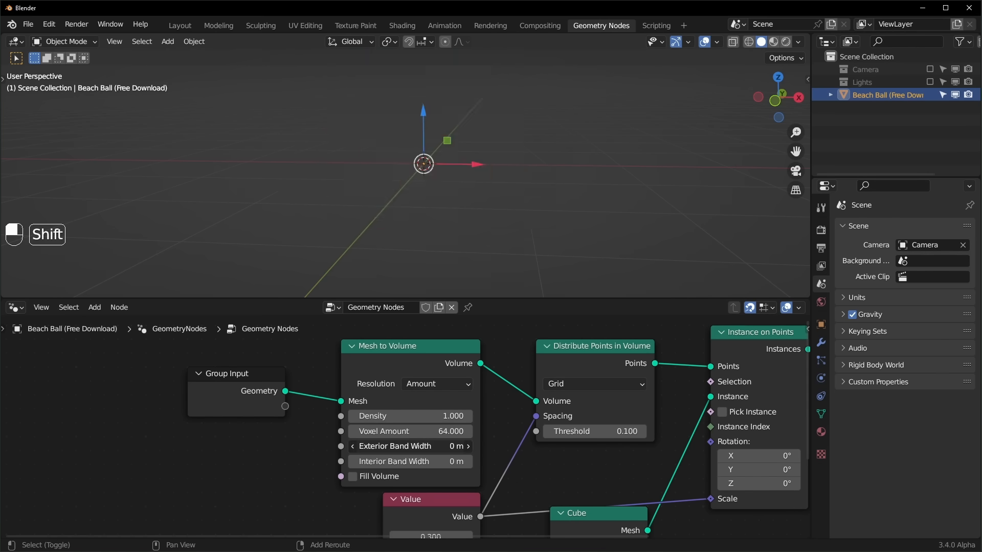
pyautogui.moveTo(407, 461); pyautogui.dragTo(426, 461)
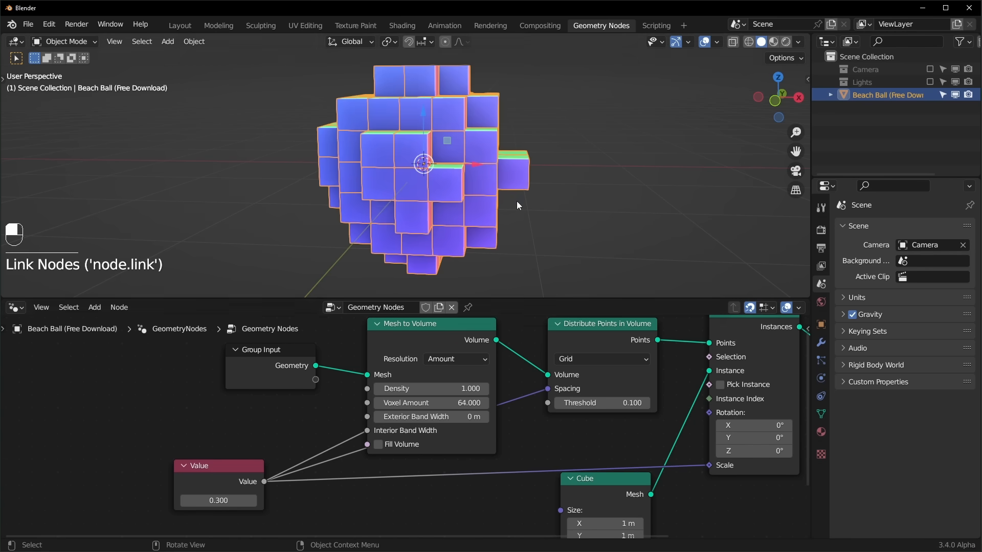
pyautogui.press('shift+z')
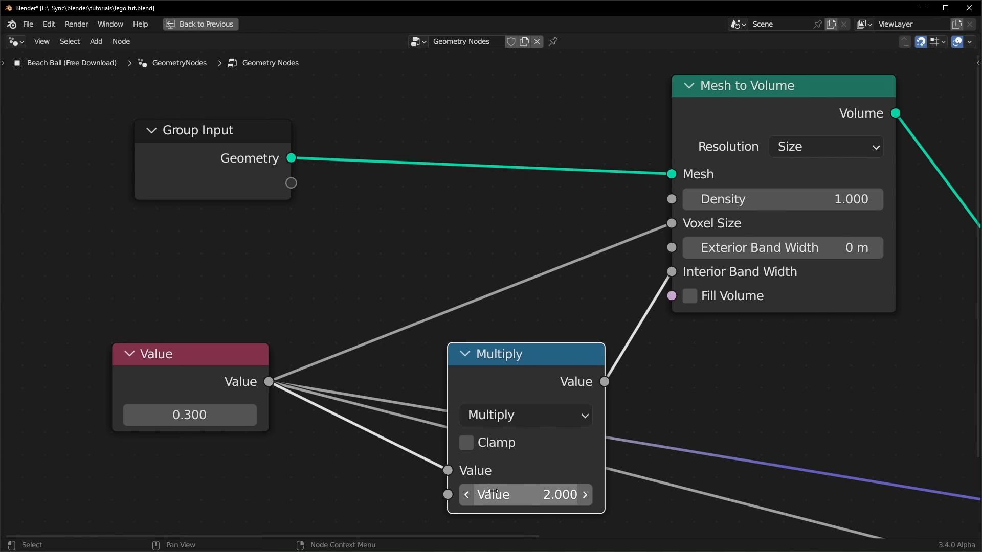
pyautogui.moveTo(526, 495)
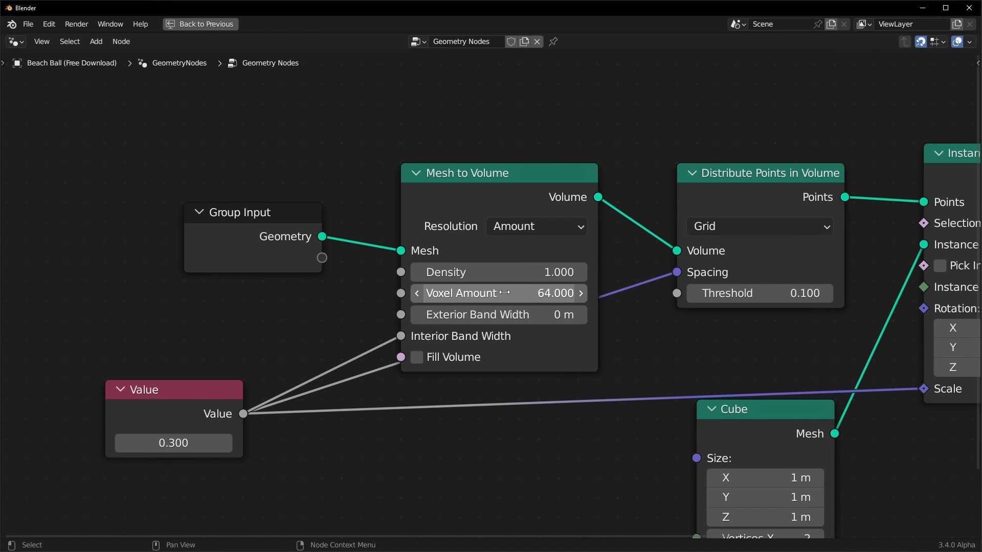
# Step: Switch the Mesh to Volume resolution mode to Size so the value acts as voxel size
pyautogui.click(536, 226)
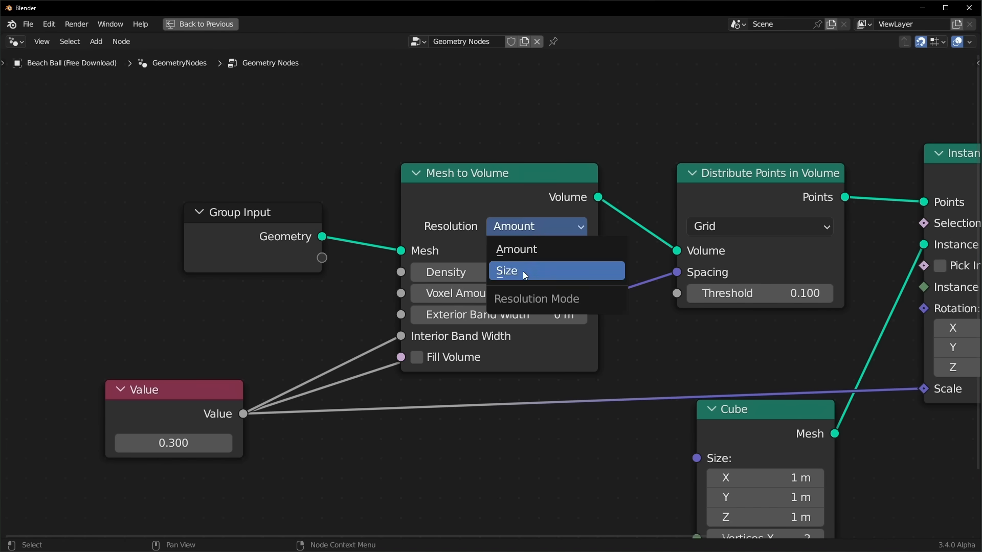
pyautogui.click(506, 270)
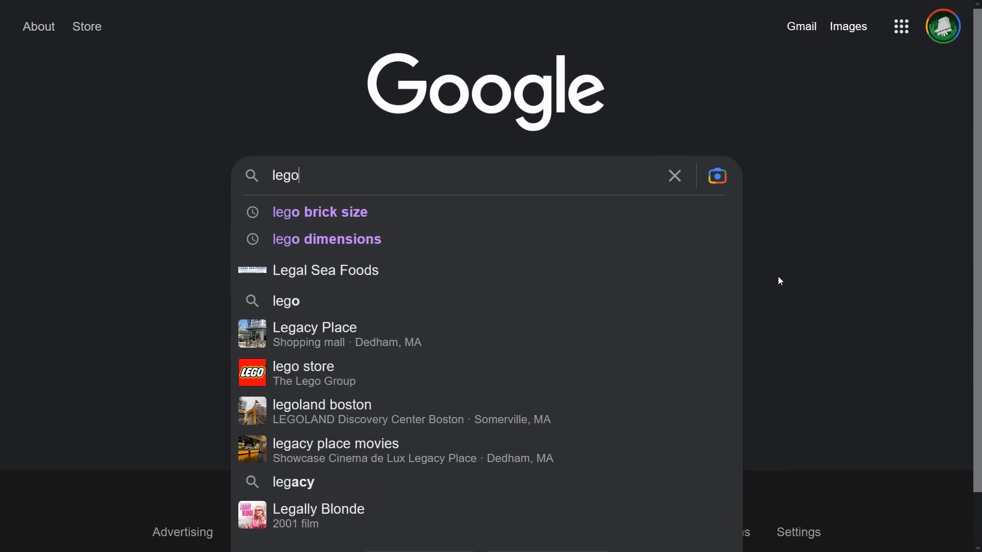
# Step: Search Google for 'lego' and pick the lego brick size suggestion
pyautogui.click(319, 211)
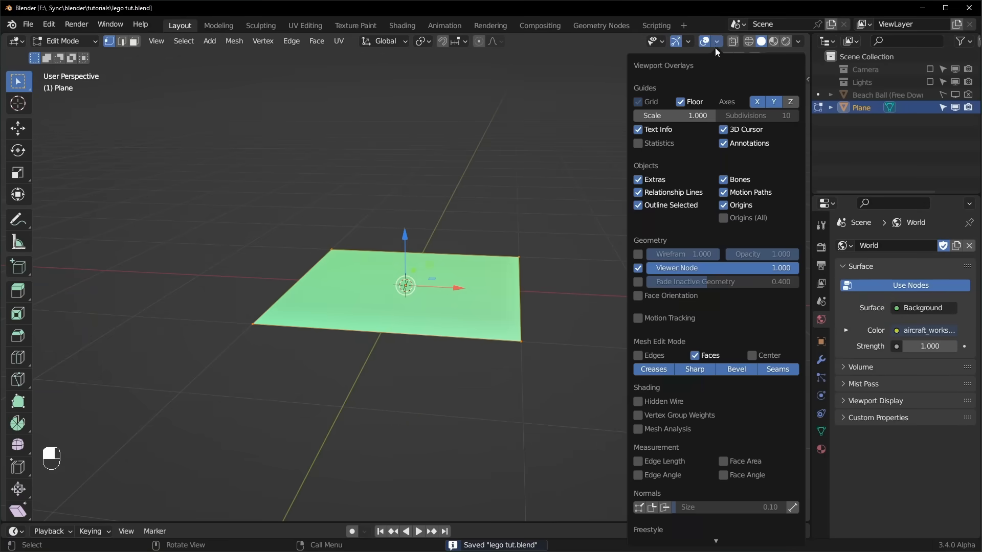
# Step: Model the plane into a studded LEGO brick with edge-length overlay, inset and extrude, then shade it smooth
pyautogui.click(639, 462)
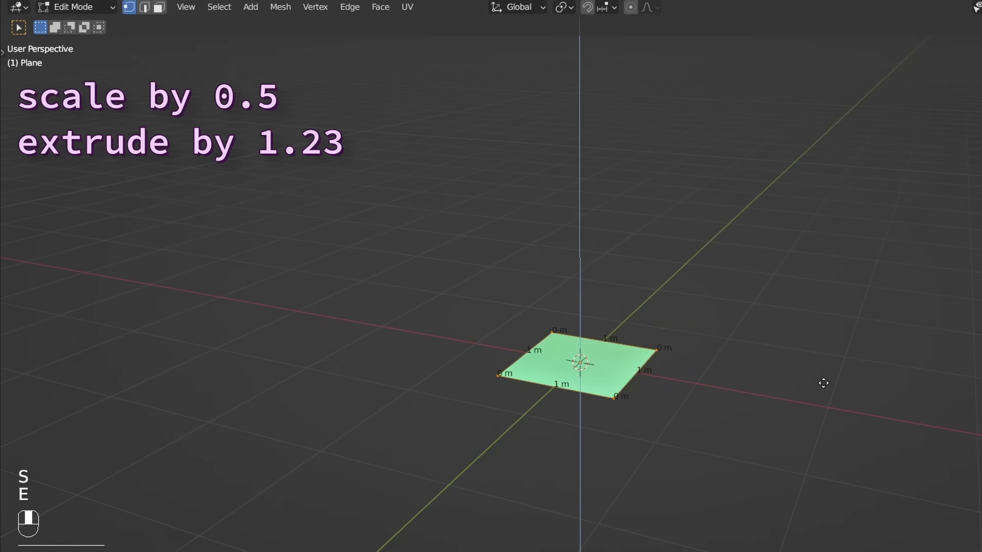
pyautogui.press('i')
pyautogui.write('.1')
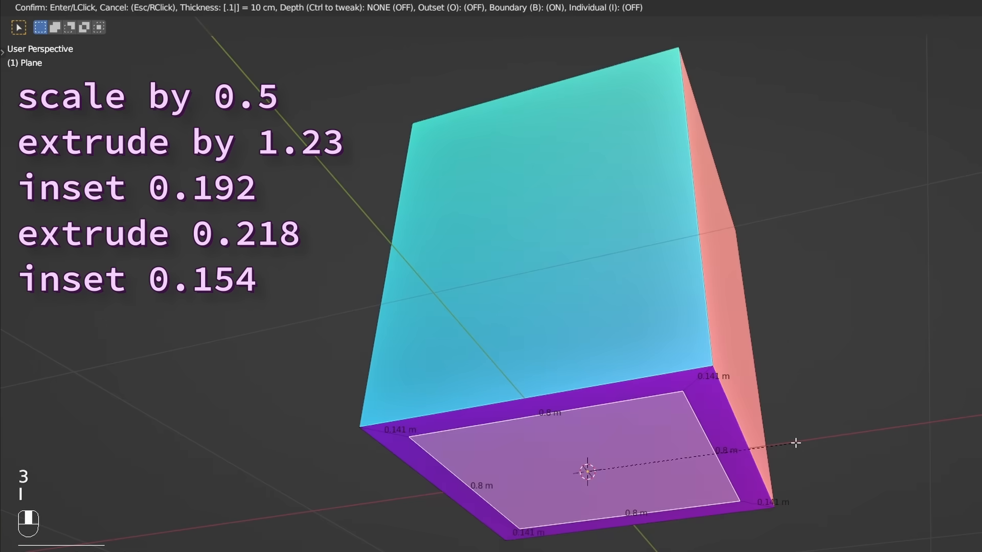
pyautogui.press('KP_1')
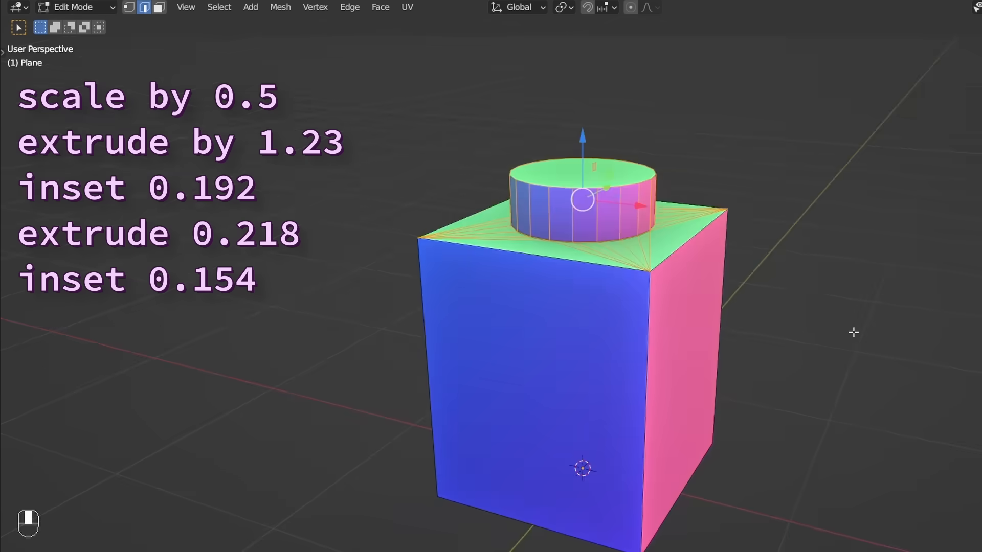
pyautogui.press('a')
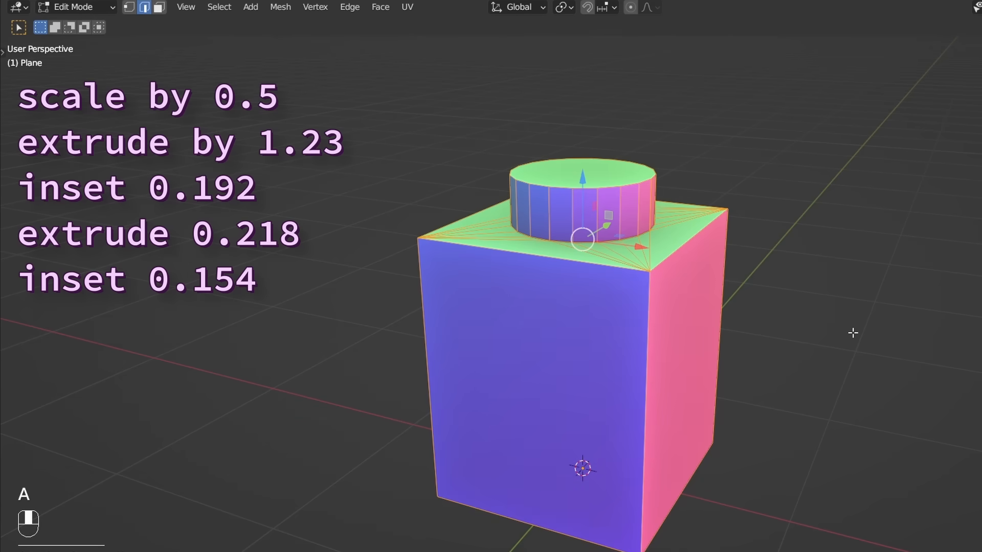
pyautogui.press('m')
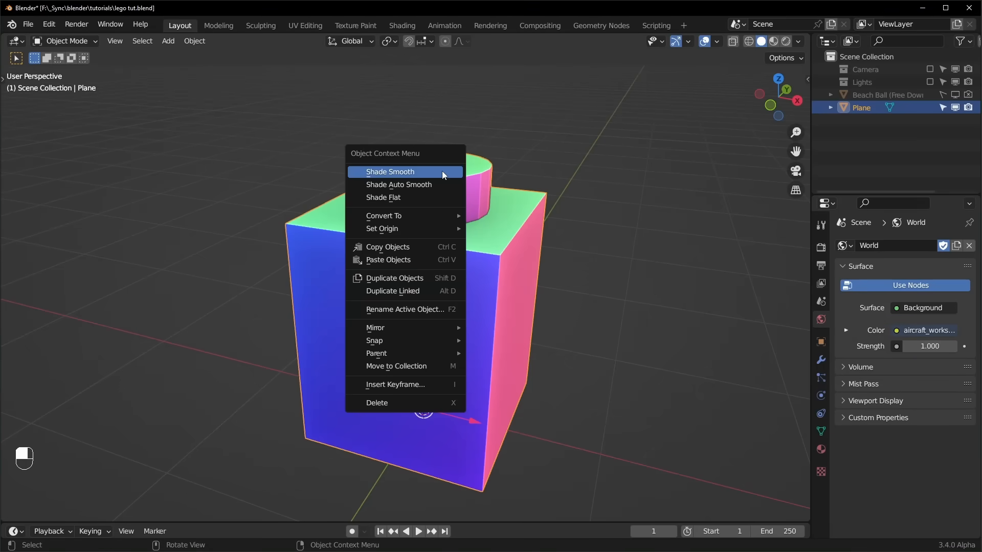
pyautogui.click(390, 172)
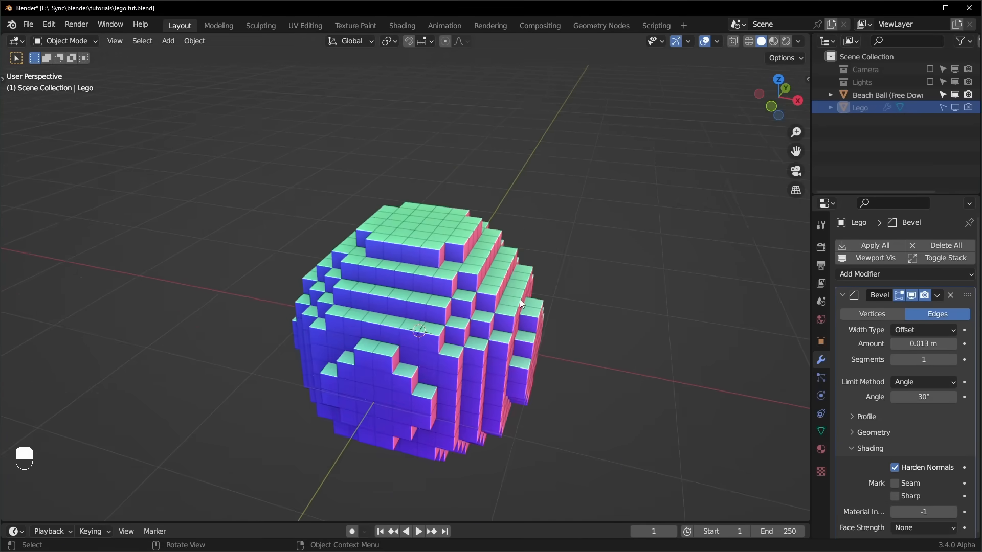
# Step: Place an Object Info node for the Lego brick beside Instance on Points as the instanced object
pyautogui.click(601, 25)
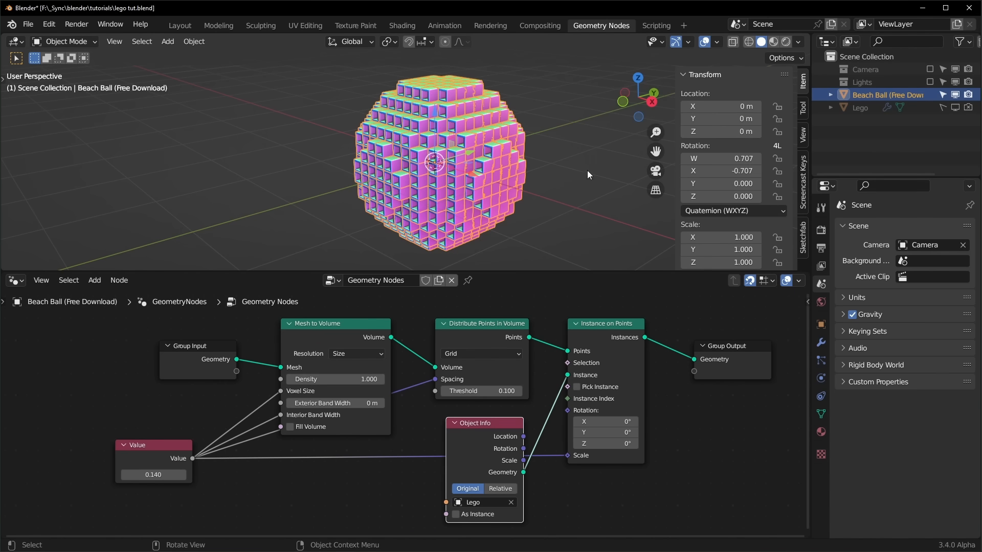
pyautogui.moveTo(721, 171); pyautogui.dragTo(739, 171)
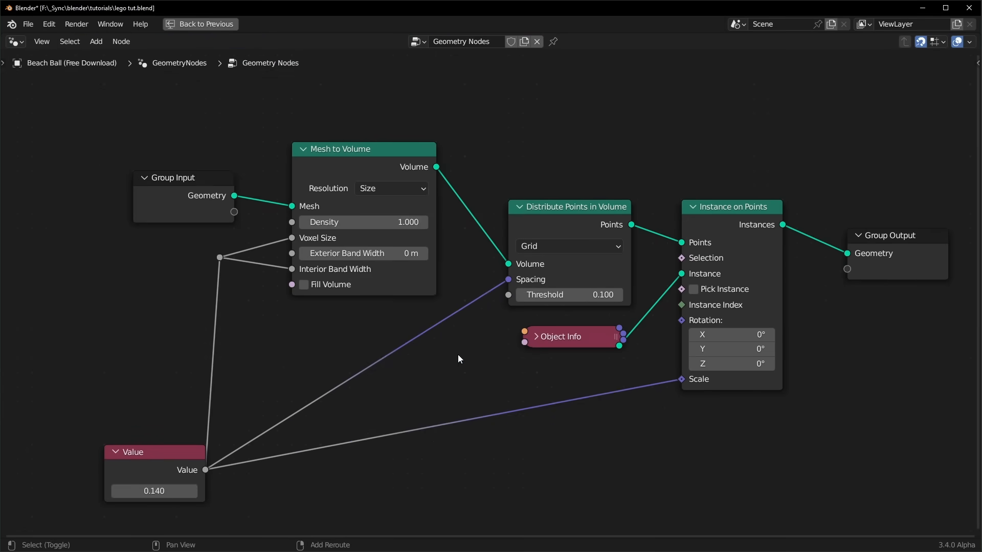
# Step: Multiply the brick spacing with a Vector Math Multiply by 1, 1, 1.23 for proper stacking height
pyautogui.write('math')
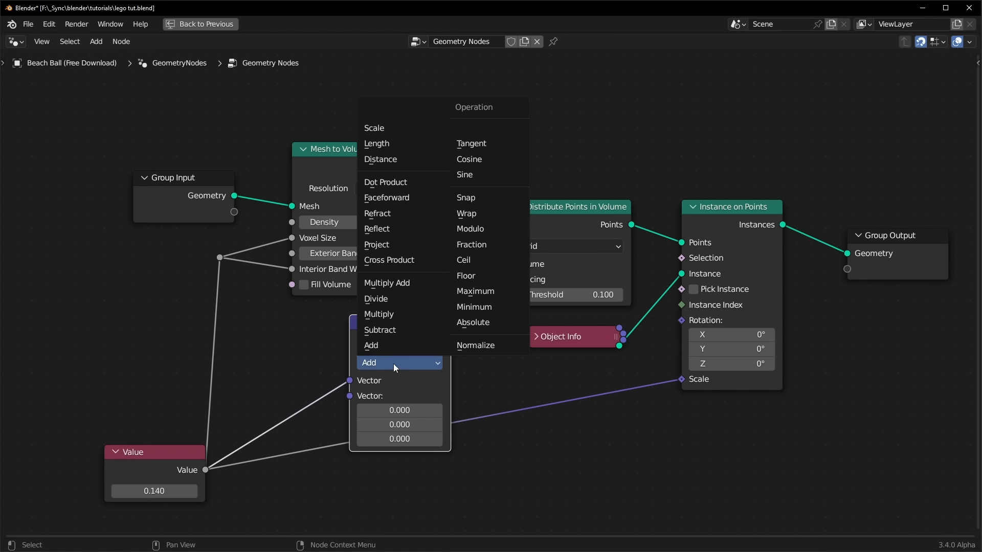
pyautogui.click(379, 314)
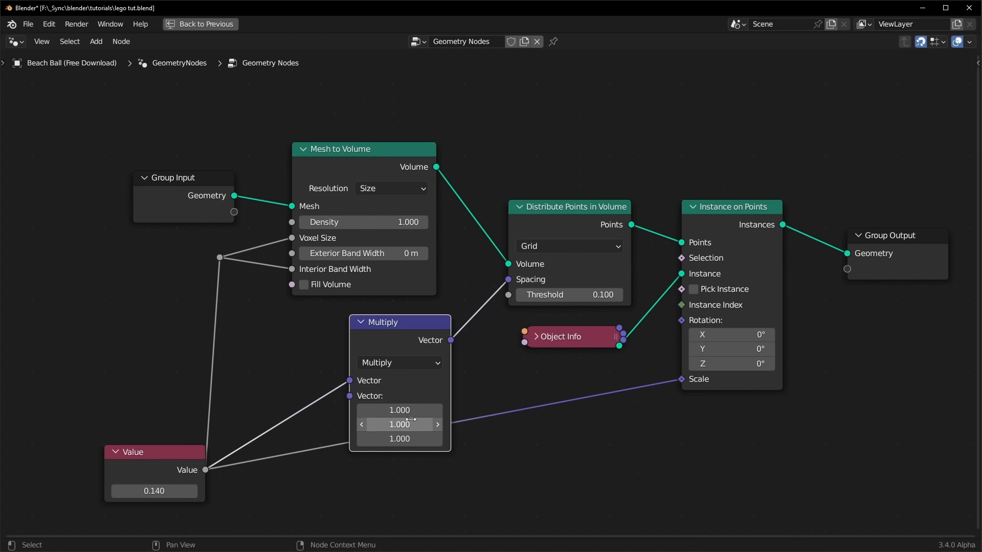
pyautogui.moveTo(409, 431)
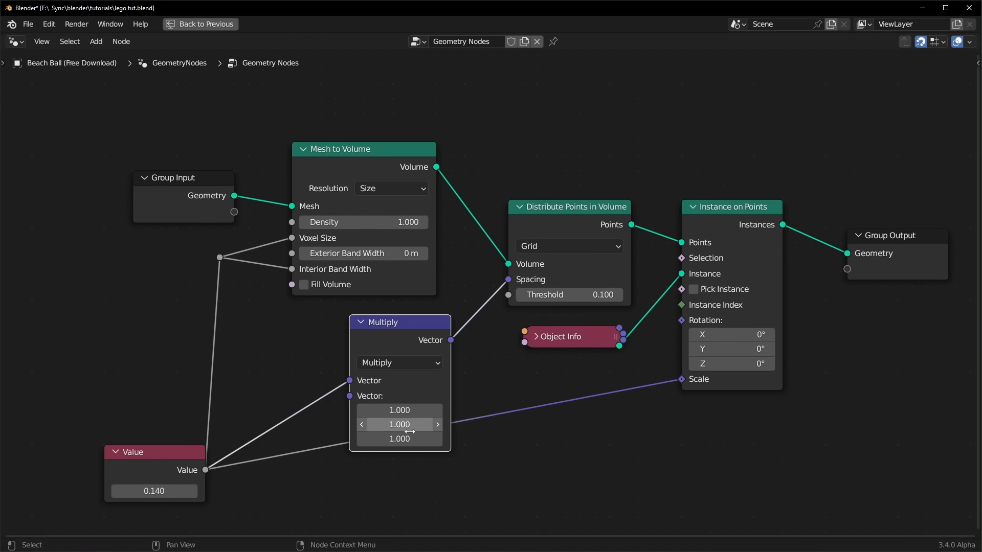
pyautogui.write('1.23')
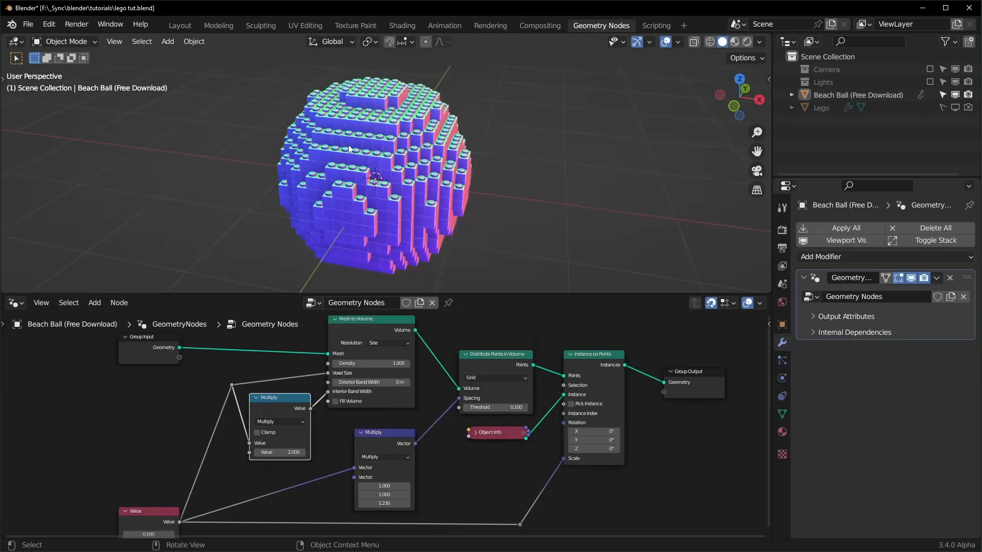
# Step: Assign the beach ball material via a Set Material node after Instance on Points
pyautogui.click(910, 279)
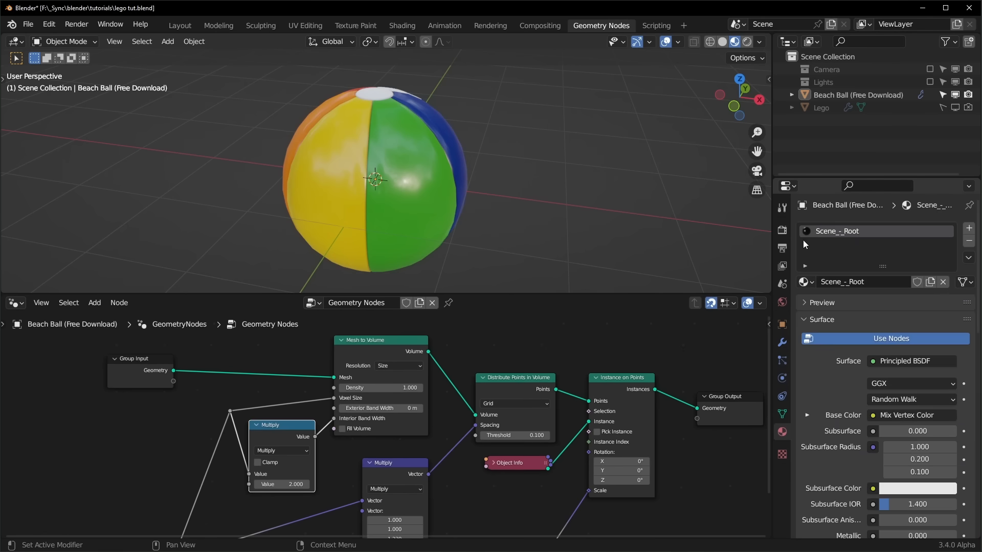
pyautogui.moveTo(843, 241)
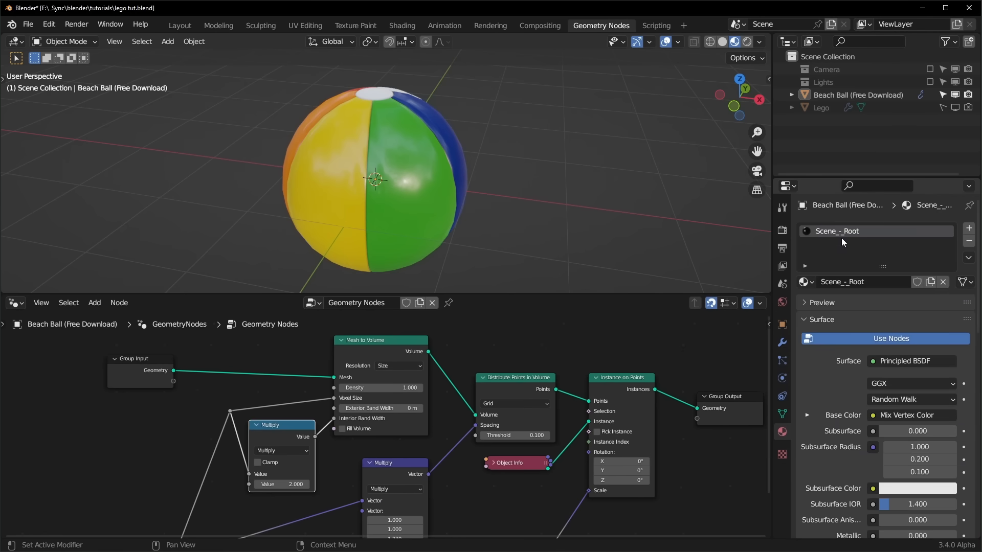
pyautogui.moveTo(834, 229)
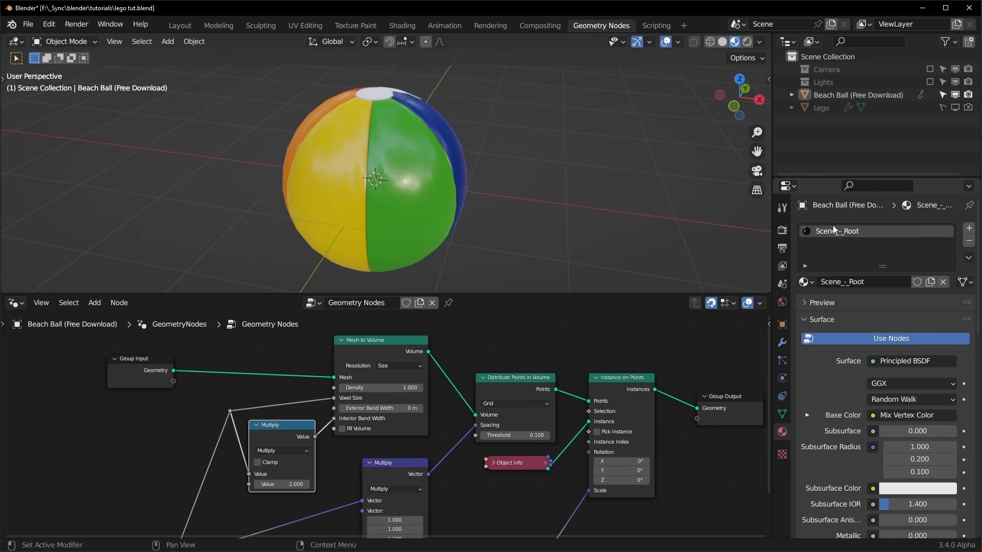
pyautogui.write('sw')
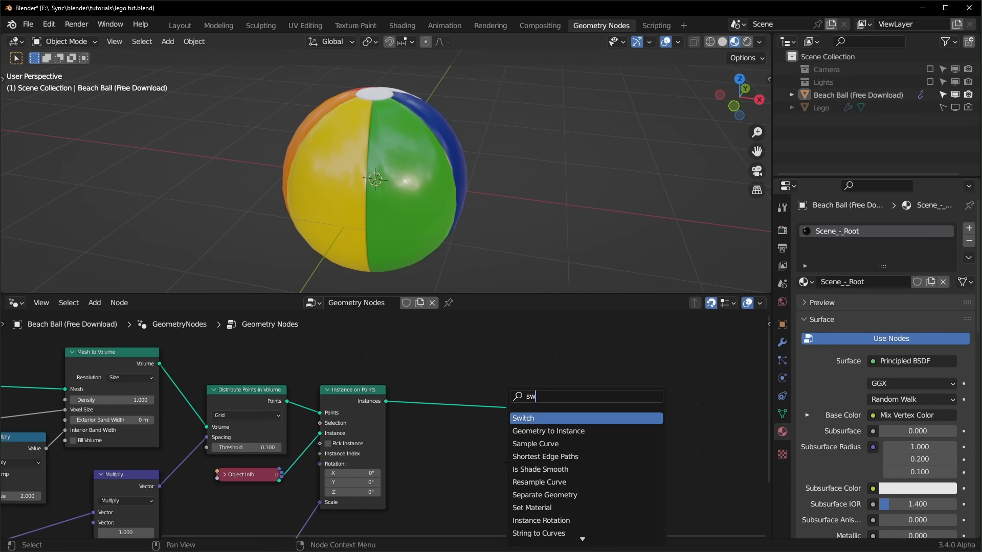
pyautogui.click(522, 419)
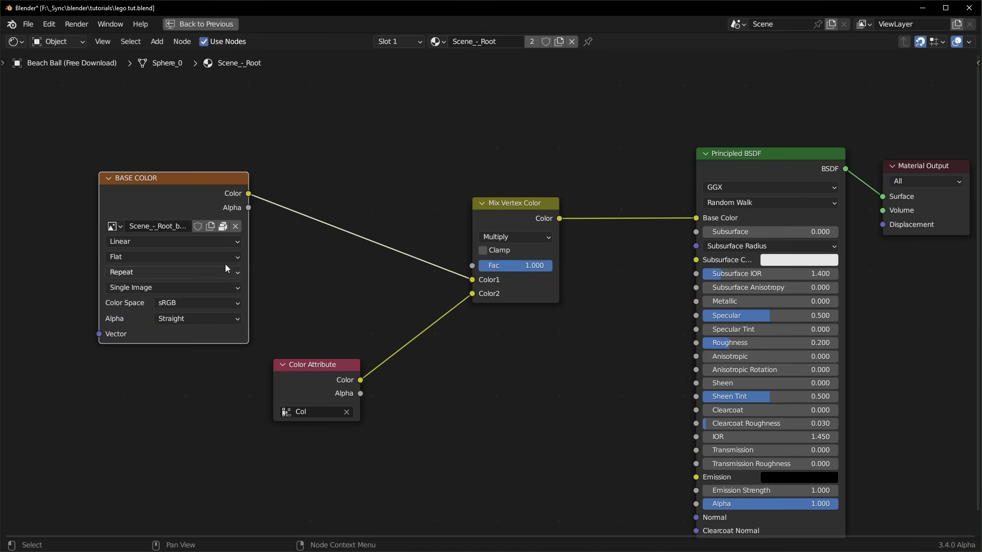
pyautogui.moveTo(413, 376)
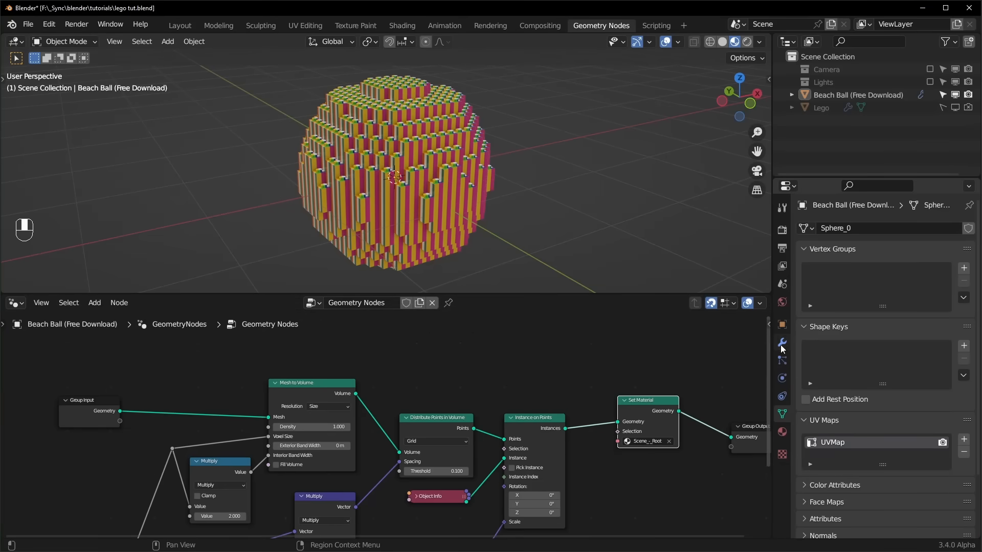
# Step: Add a Named Attribute node reading UVMap and a vector-type Sample Index node
pyautogui.click(781, 342)
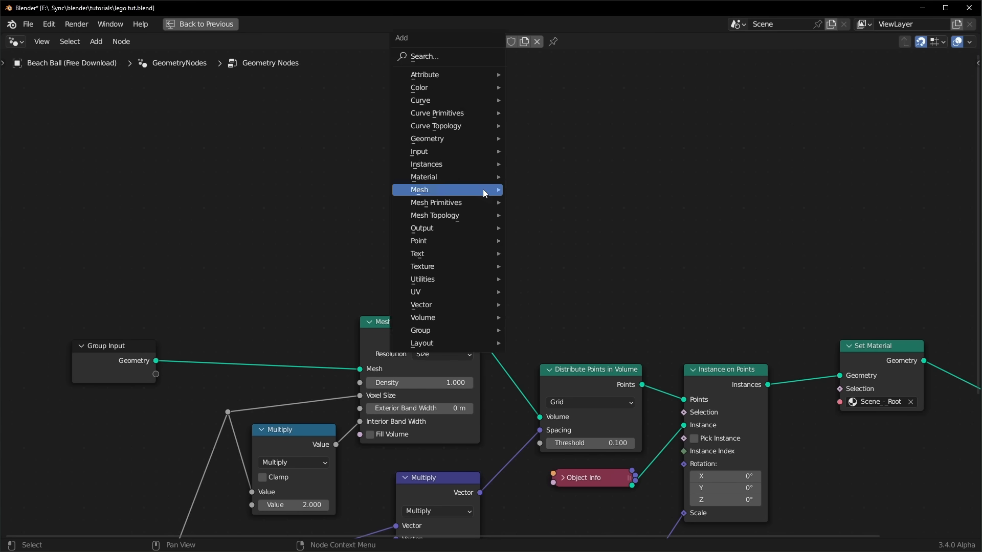
pyautogui.write('sample')
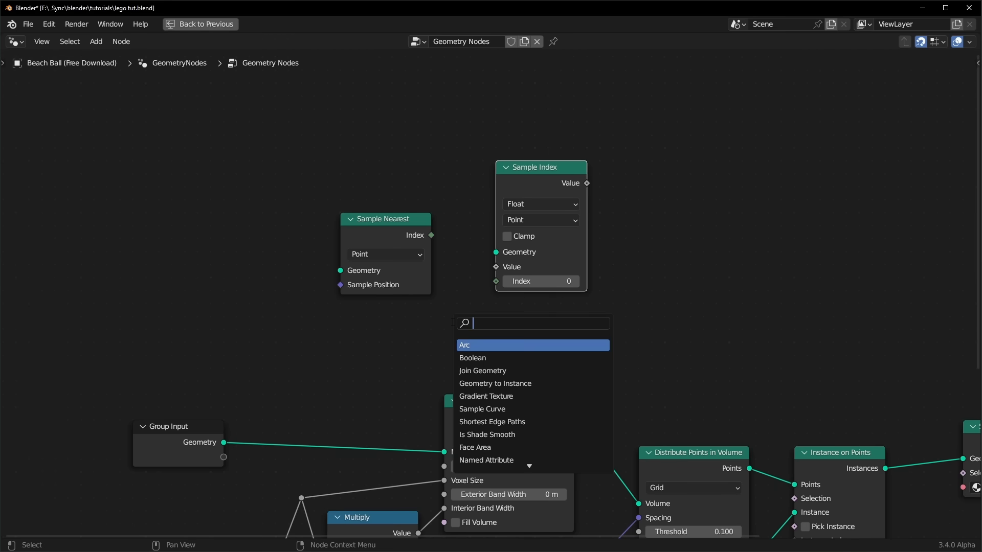
pyautogui.click(486, 460)
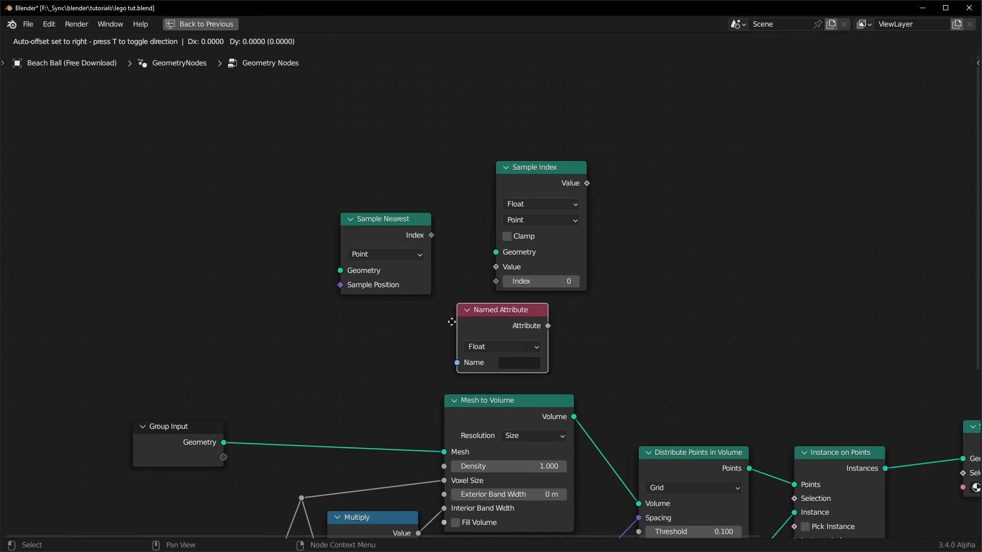
pyautogui.click(519, 362)
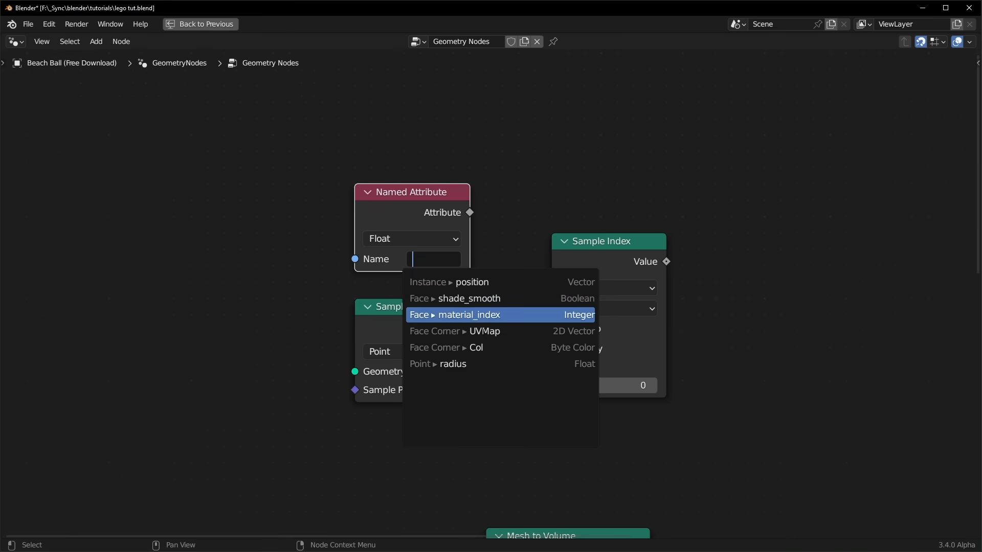
pyautogui.moveTo(497, 331)
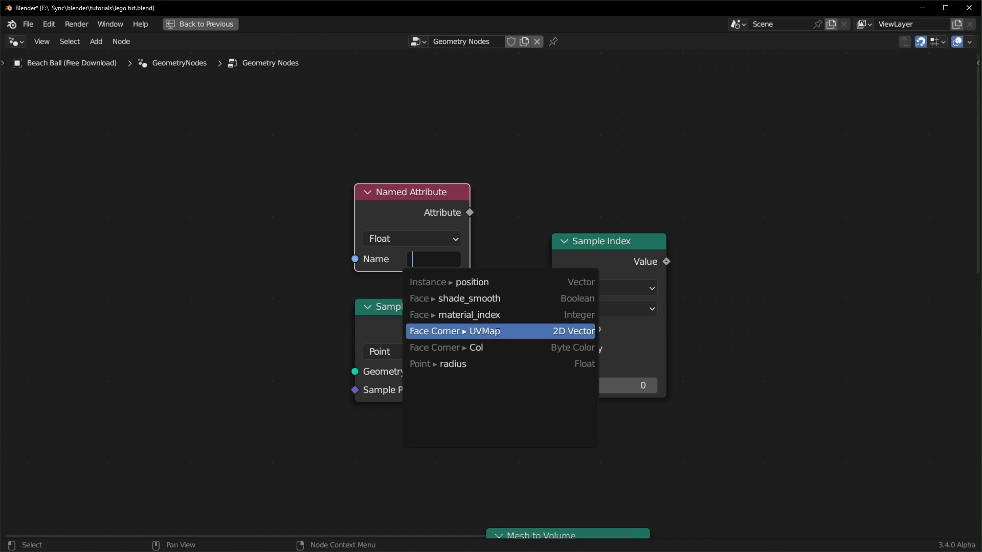
pyautogui.click(479, 331)
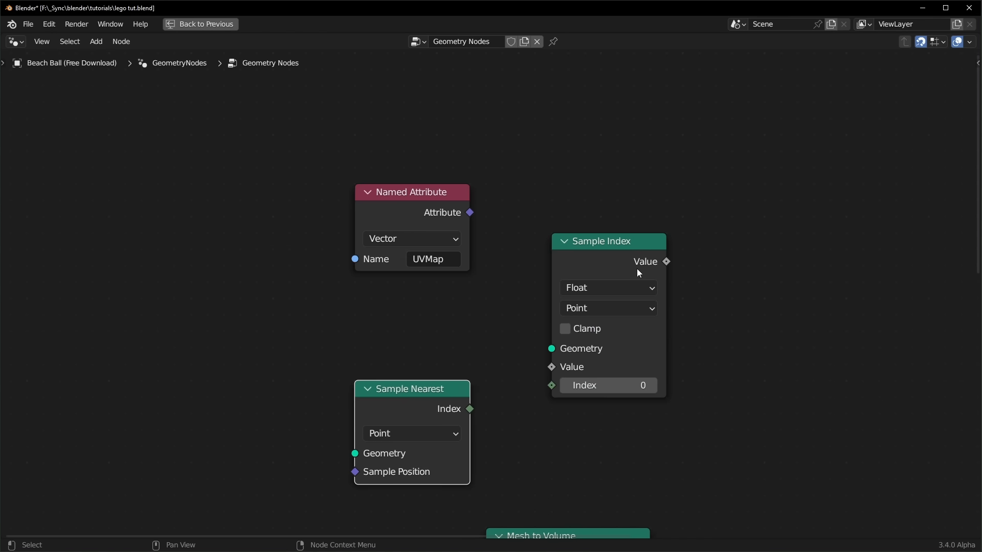
pyautogui.click(607, 288)
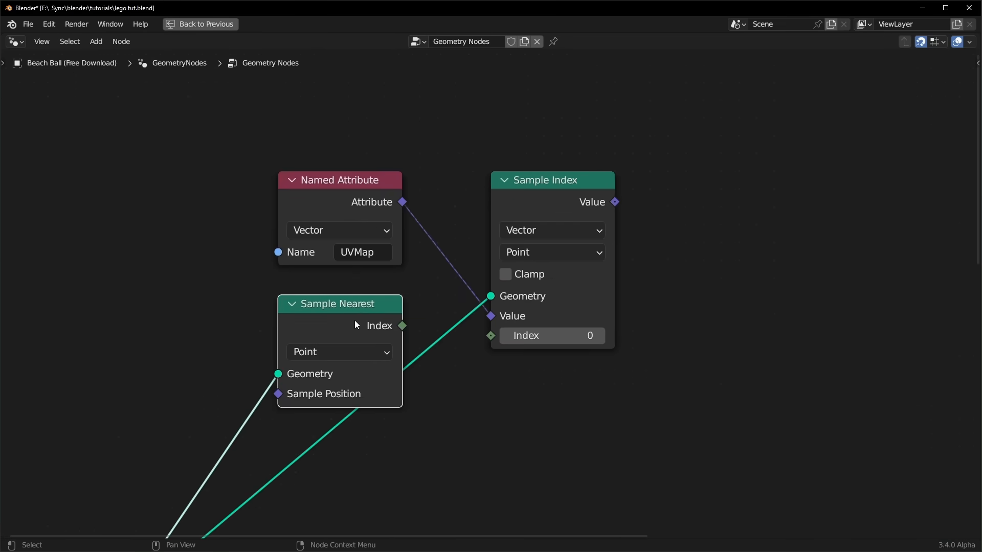
# Step: Feed Sample Nearest's index into Sample Index on the Face Corner domain and add Store Named Attribute
pyautogui.moveTo(403, 326); pyautogui.dragTo(504, 348)
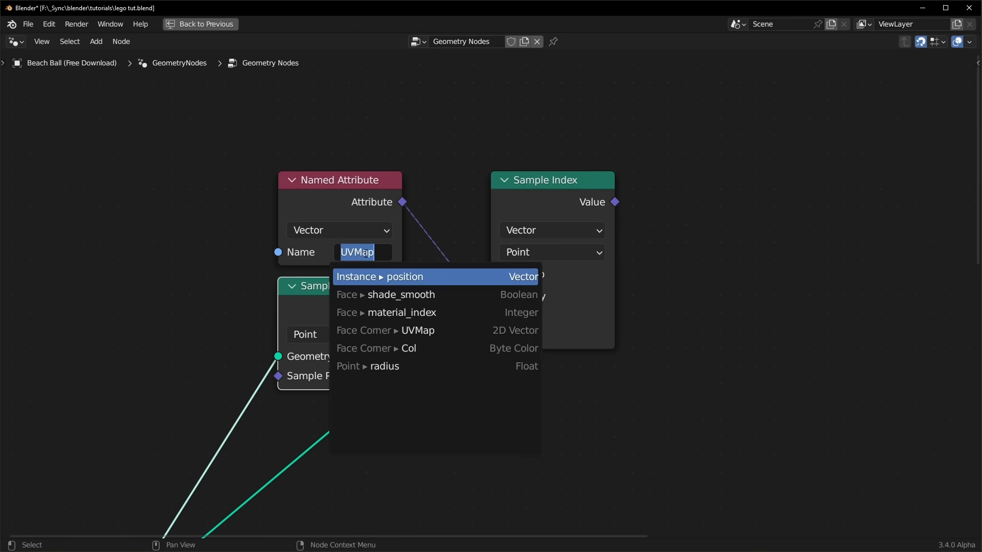
pyautogui.moveTo(377, 331)
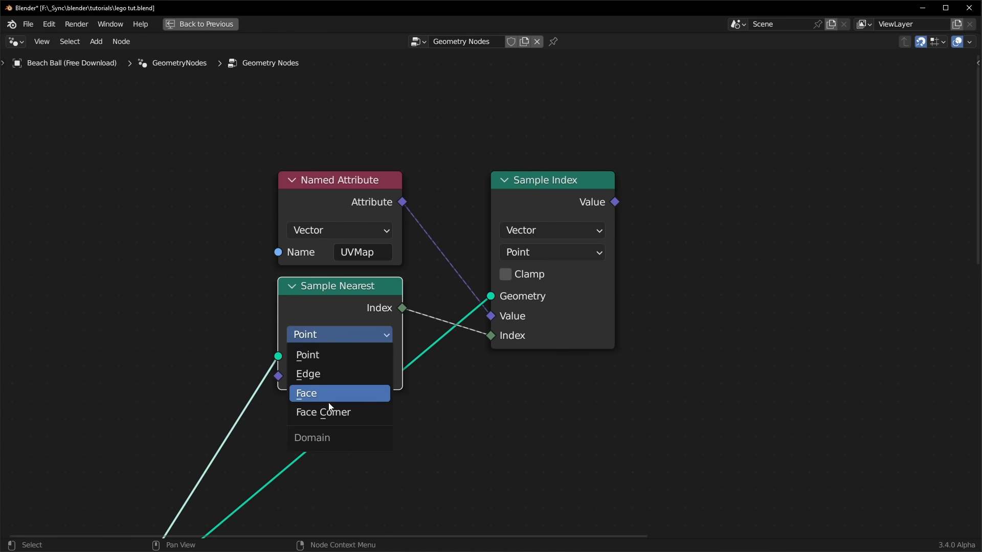
pyautogui.click(552, 252)
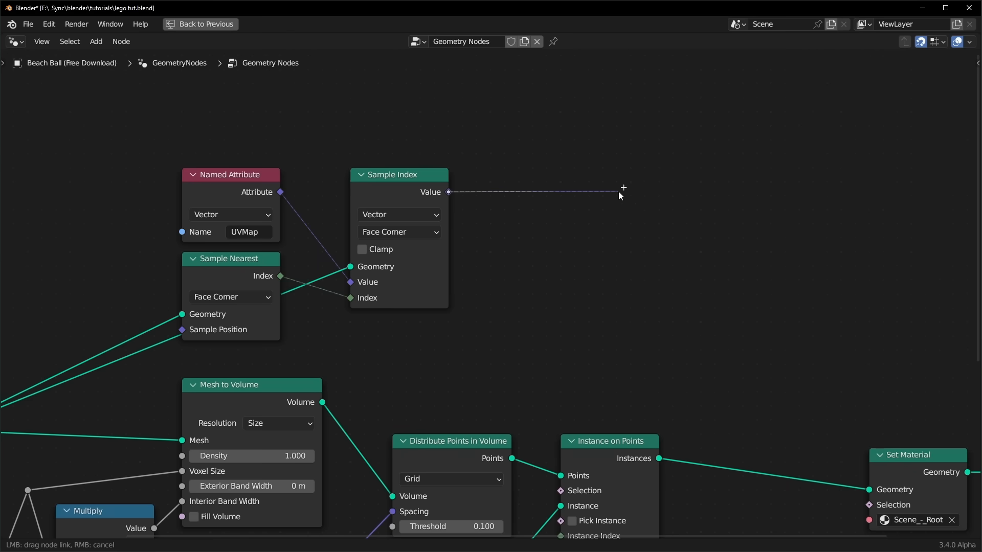
pyautogui.write('store')
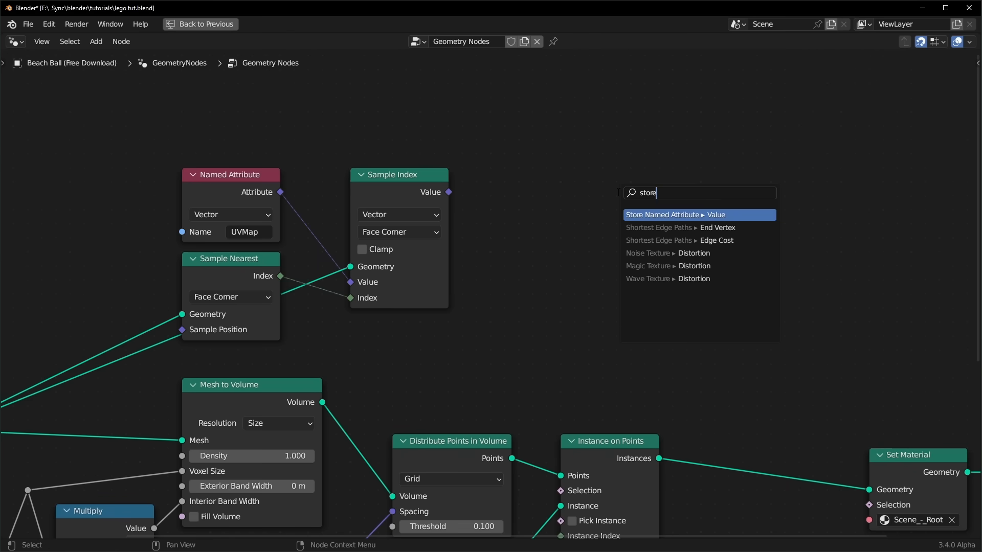
pyautogui.click(681, 215)
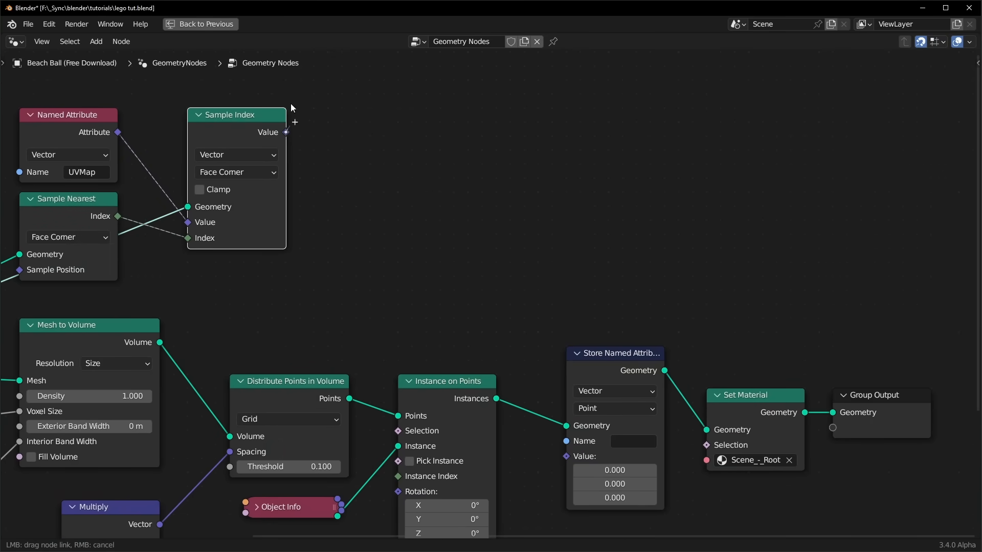
# Step: Store the sampled UVs as a per-instance vector attribute named UVMap before Set Material
pyautogui.moveTo(285, 132); pyautogui.dragTo(565, 456)
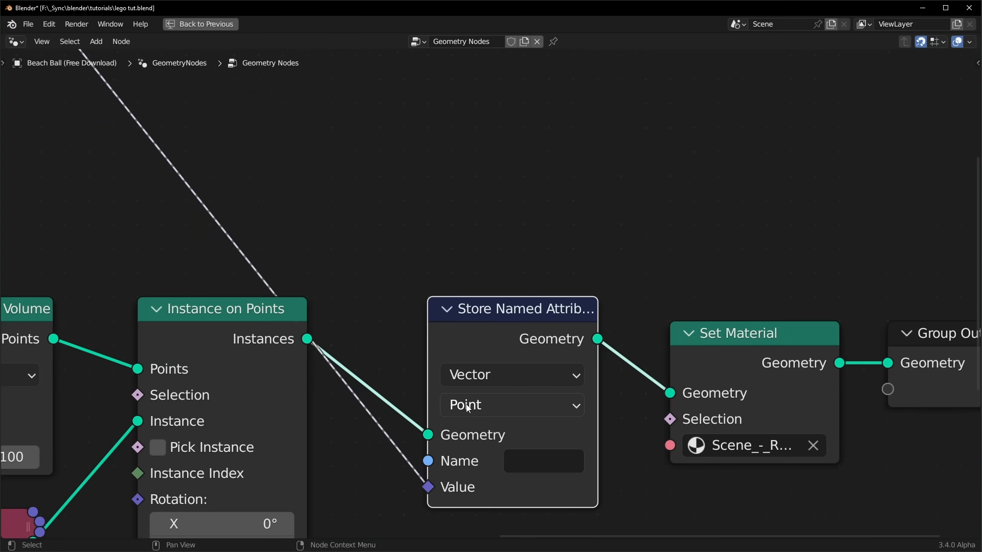
pyautogui.click(512, 405)
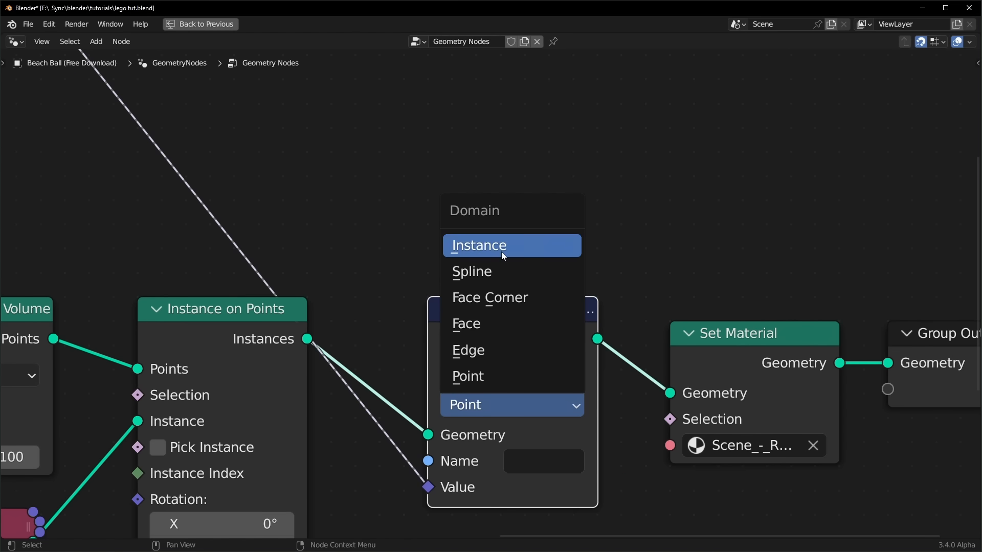
pyautogui.click(478, 245)
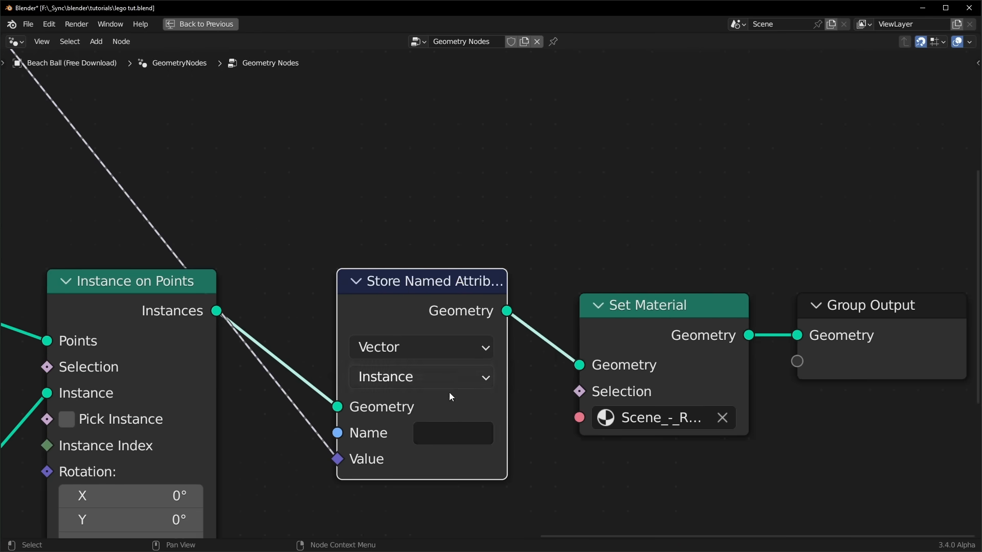
pyautogui.write('UVMap')
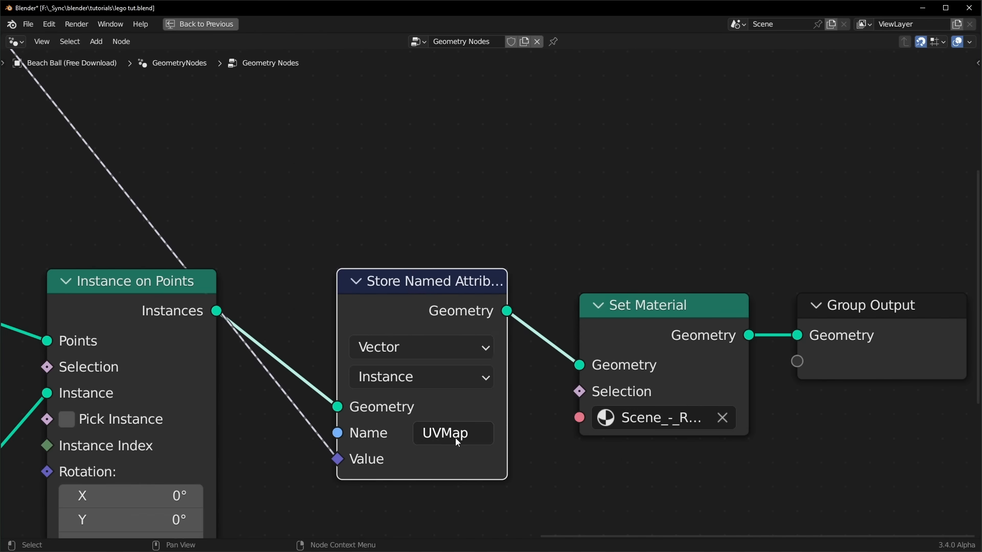
pyautogui.moveTo(448, 450)
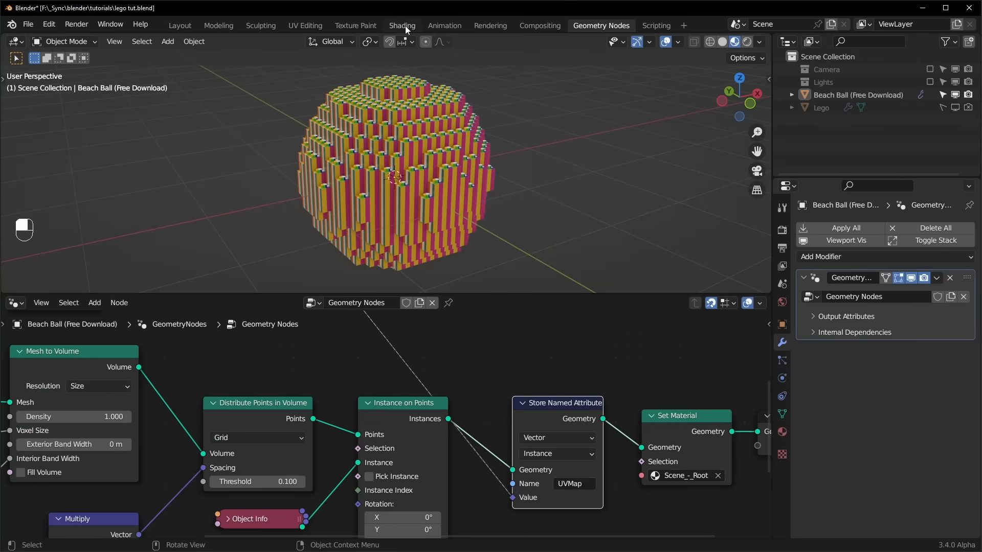
# Step: Add an Instancer-type UVMap Attribute node driving the beach ball's image texture in Shading
pyautogui.click(402, 25)
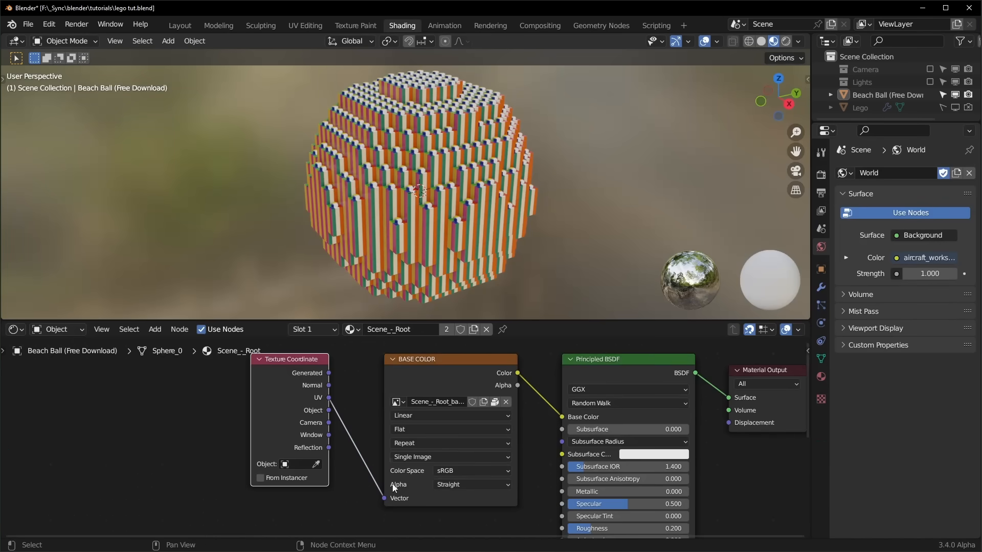
pyautogui.moveTo(290, 395)
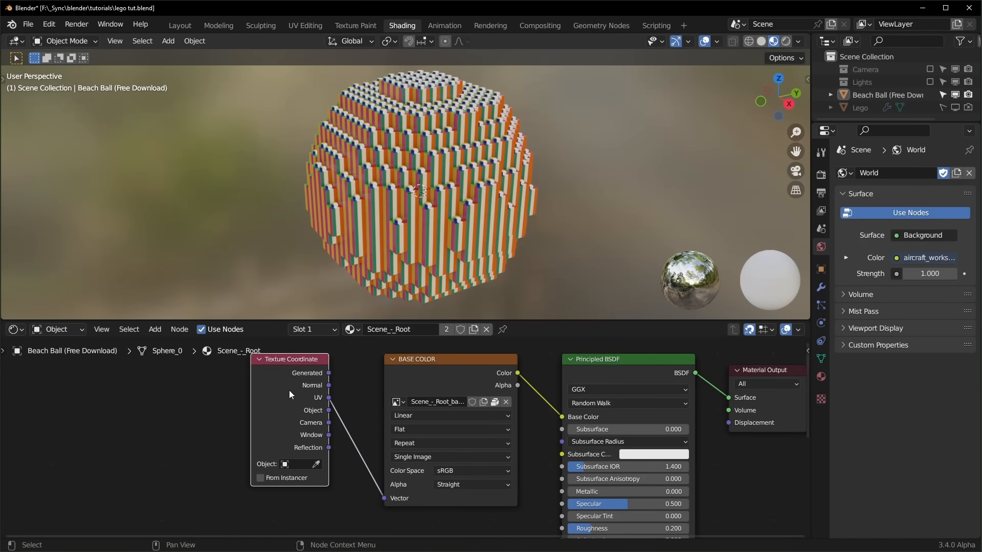
pyautogui.write('a')
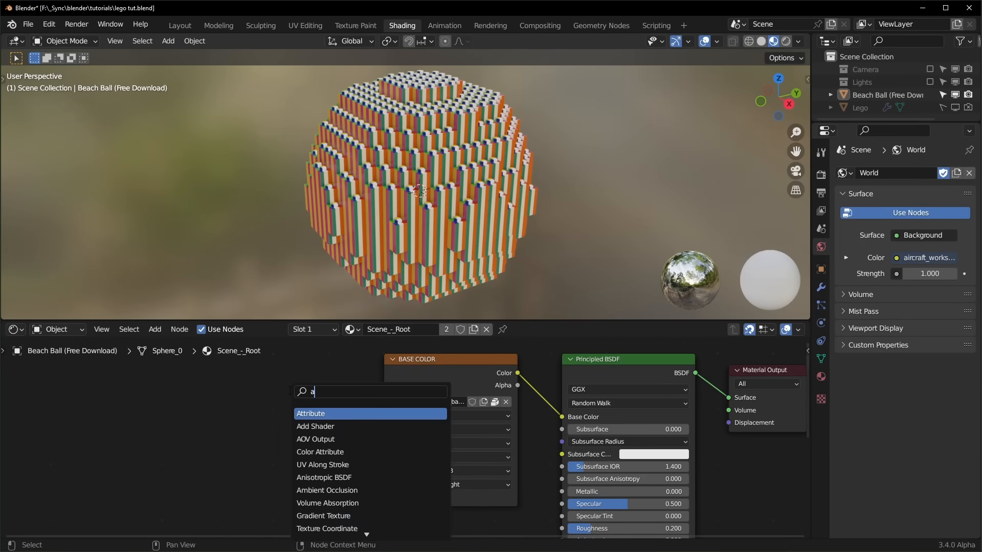
pyautogui.click(310, 413)
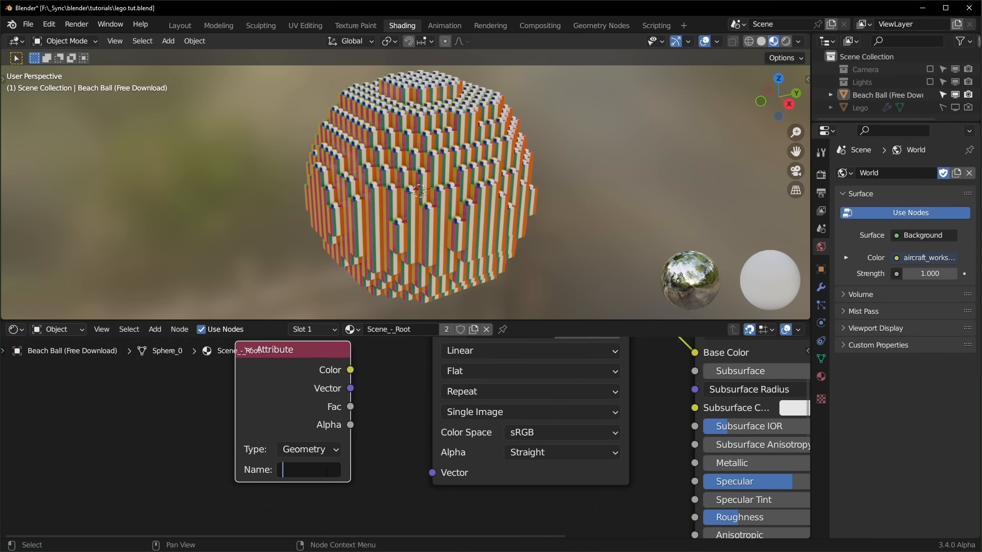
pyautogui.write('UVMap')
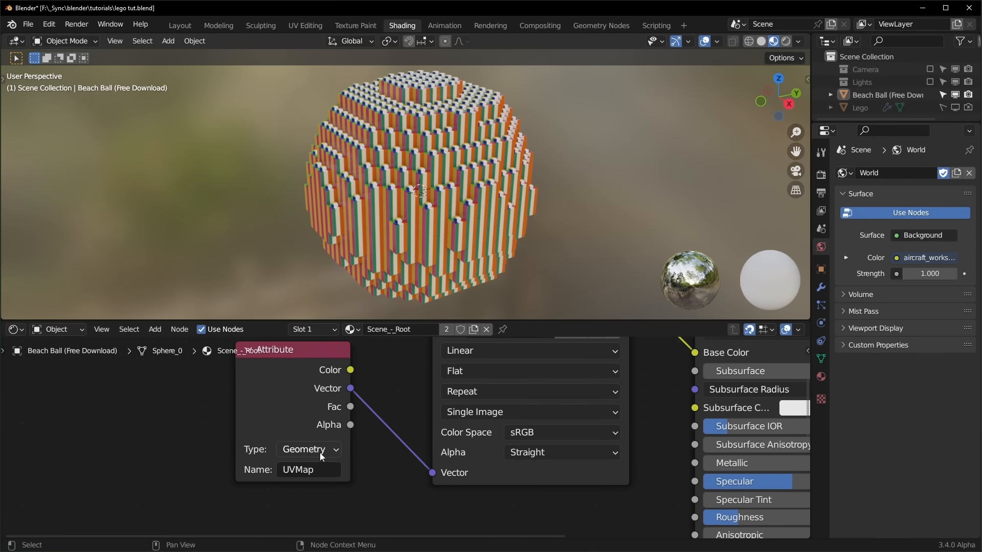
pyautogui.click(308, 450)
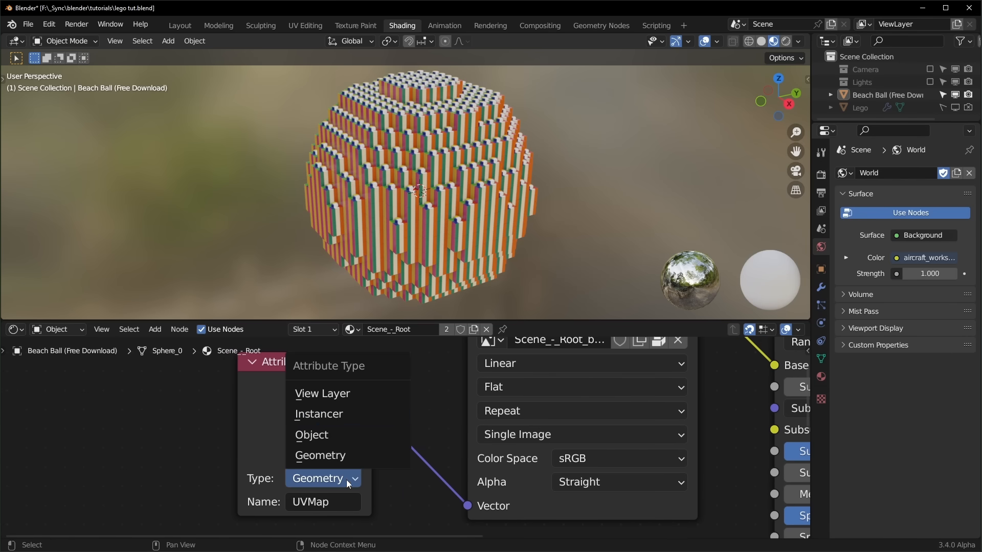
pyautogui.click(319, 413)
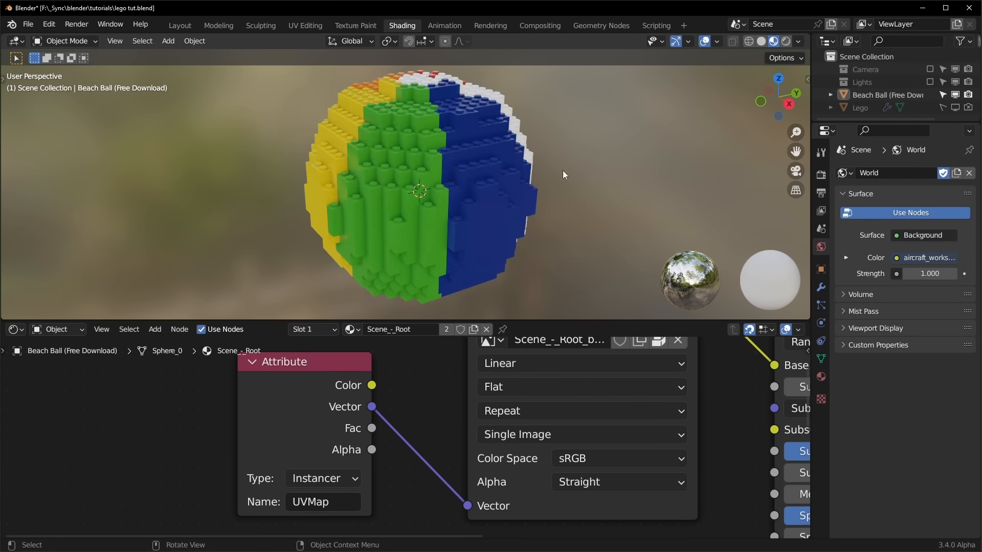
pyautogui.moveTo(563, 175); pyautogui.dragTo(651, 178)
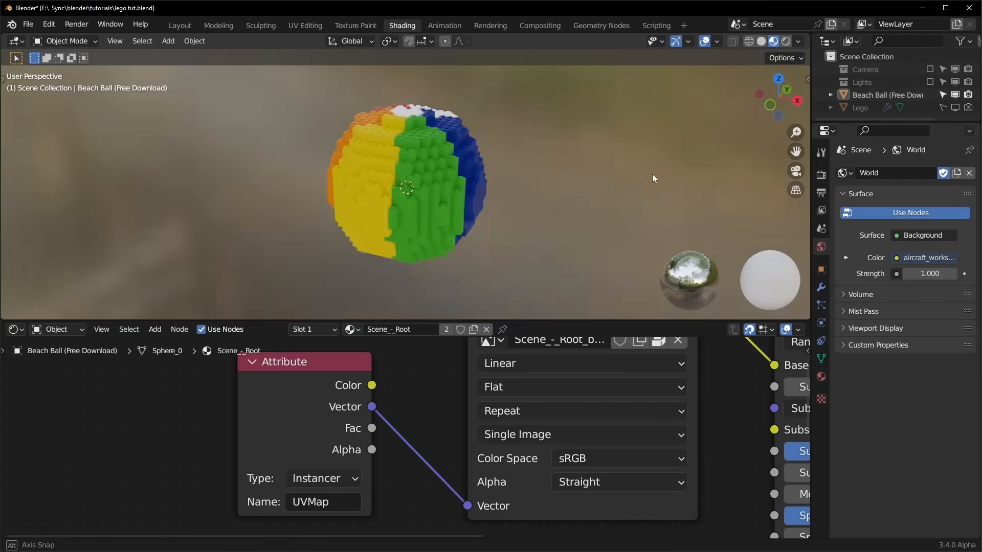
pyautogui.click(601, 25)
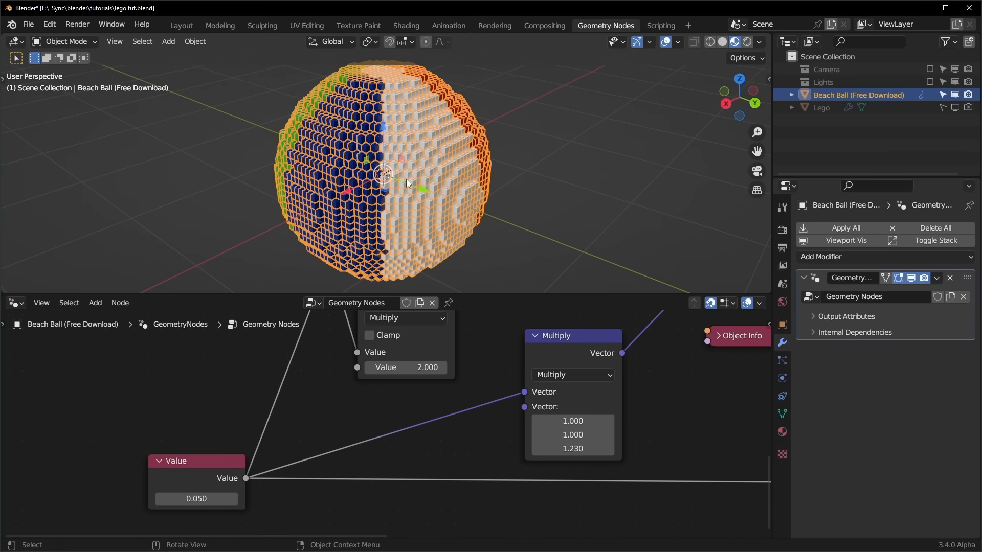
# Step: Delete the stray vertices from the beach ball mesh in Edit Mode
pyautogui.press('r')
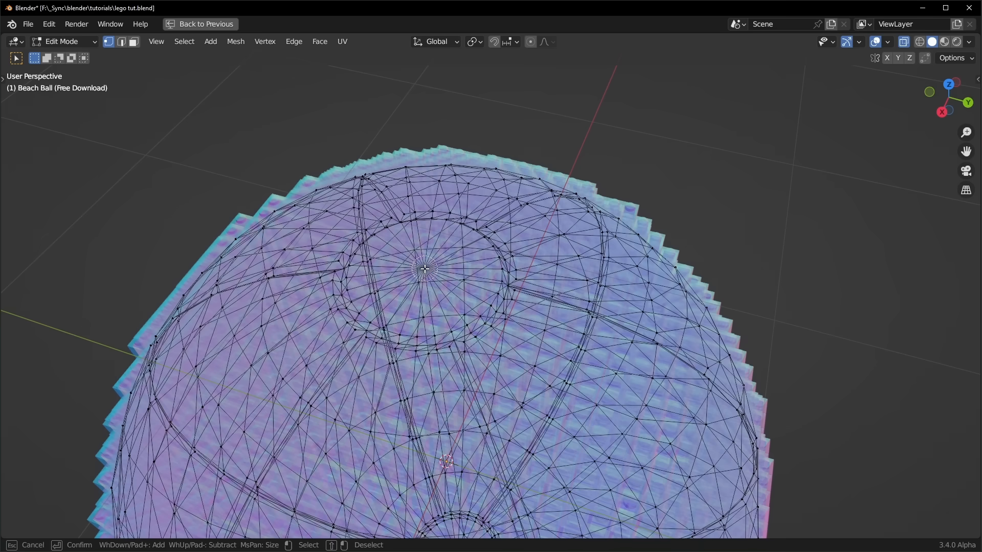
pyautogui.press('X')
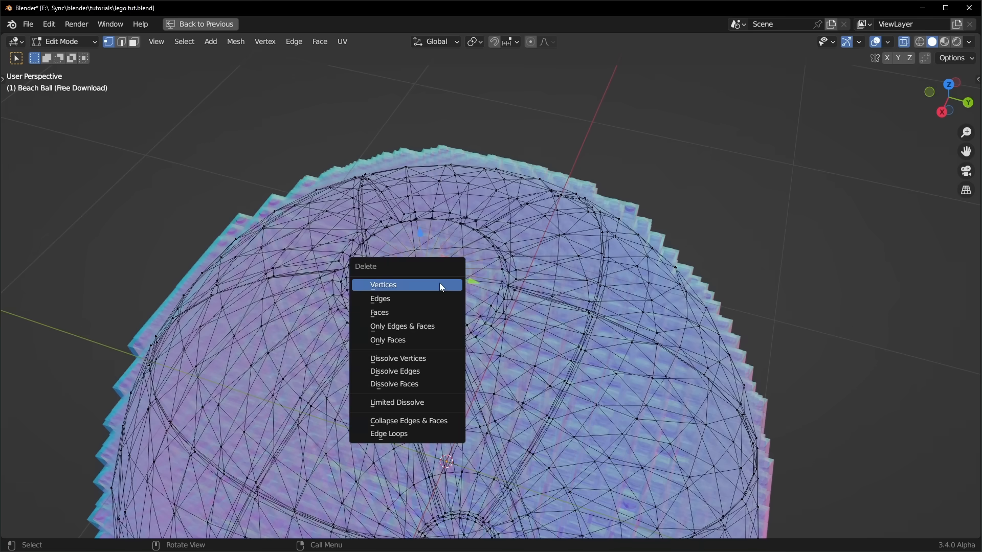
pyautogui.click(383, 284)
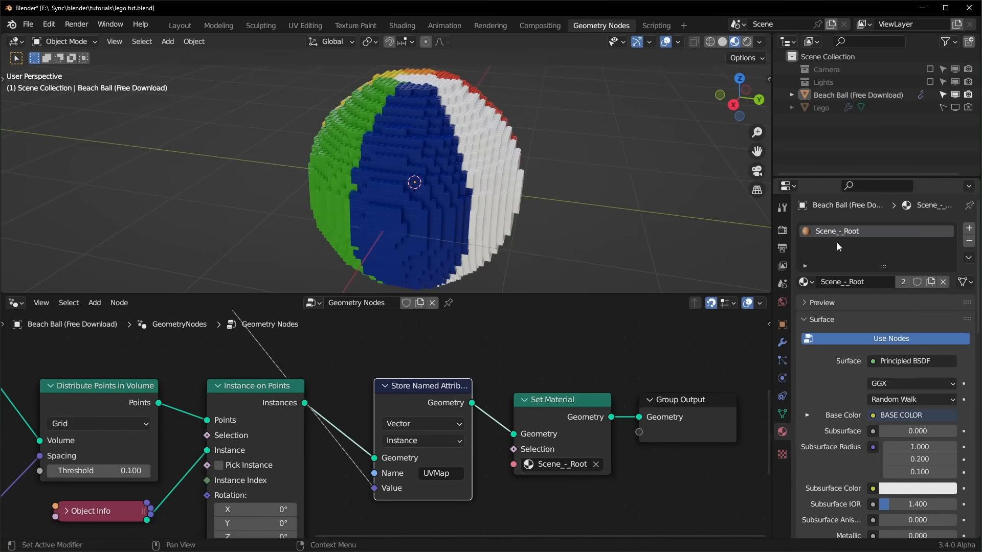
pyautogui.moveTo(832, 241)
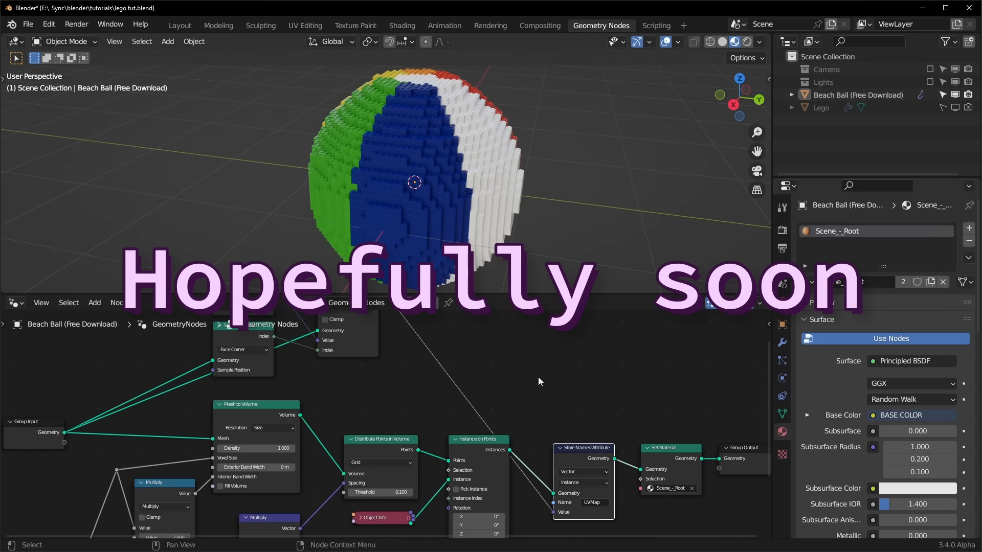
pyautogui.click(402, 25)
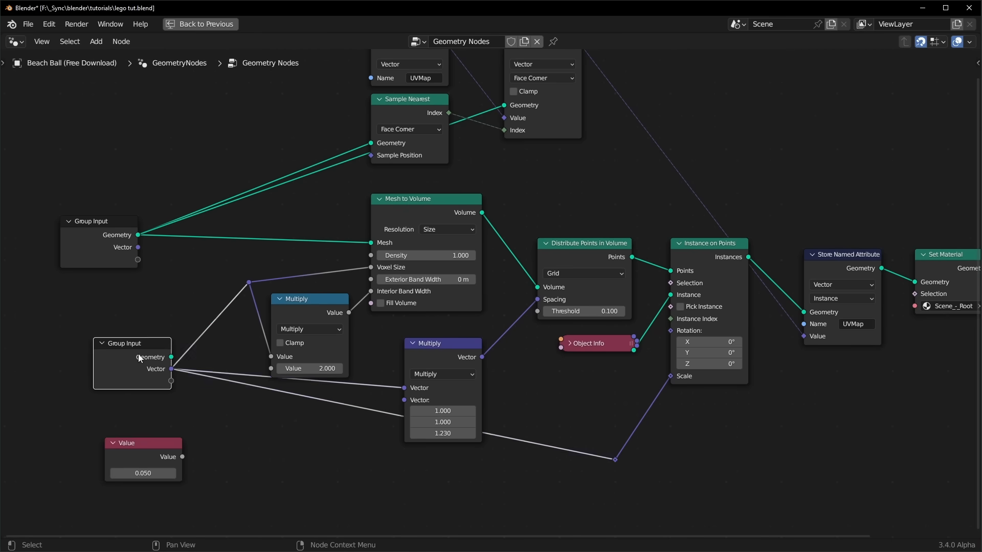
# Step: Rename the group's vector input to Resolution in the side panel and return to Layout
pyautogui.press('N')
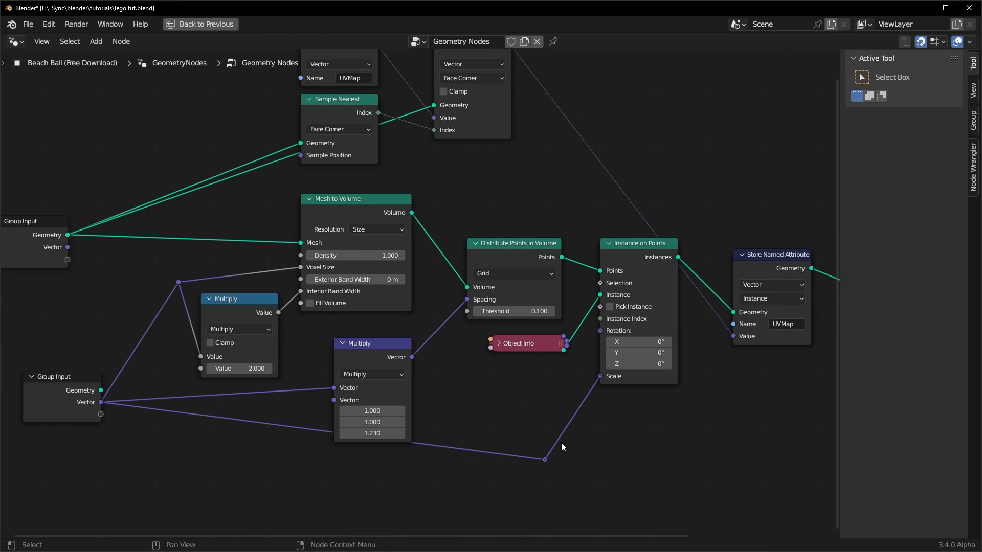
pyautogui.click(970, 124)
pyautogui.write('Re')
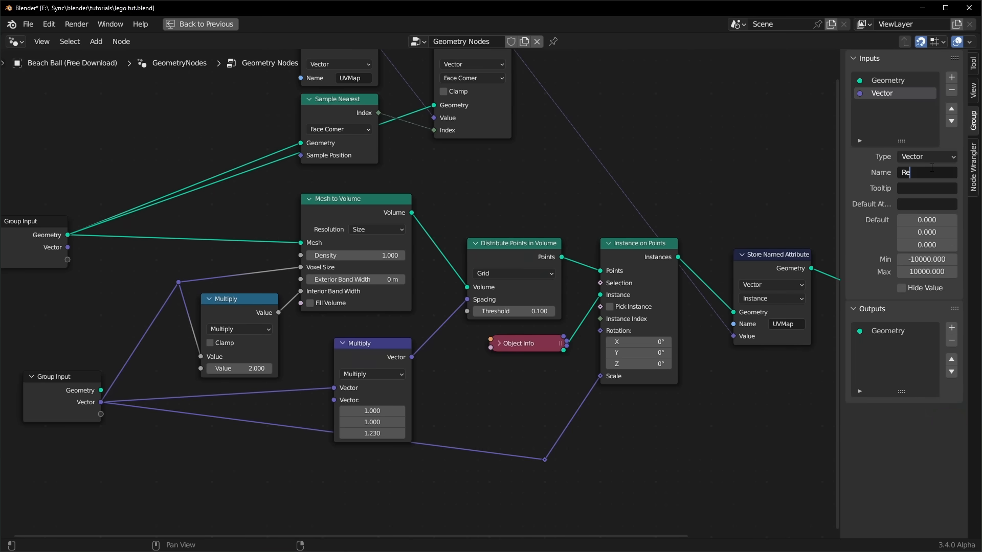
pyautogui.click(927, 156)
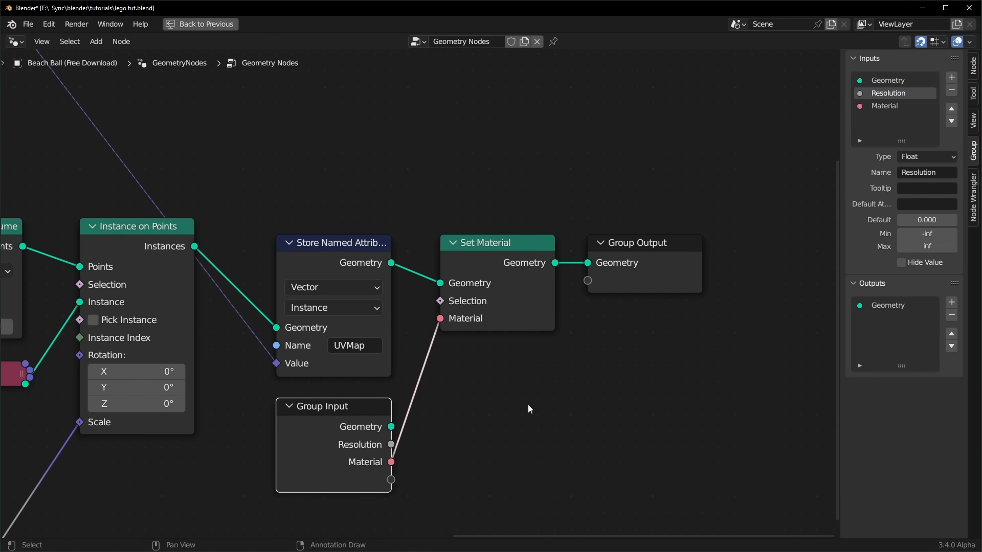
pyautogui.click(201, 24)
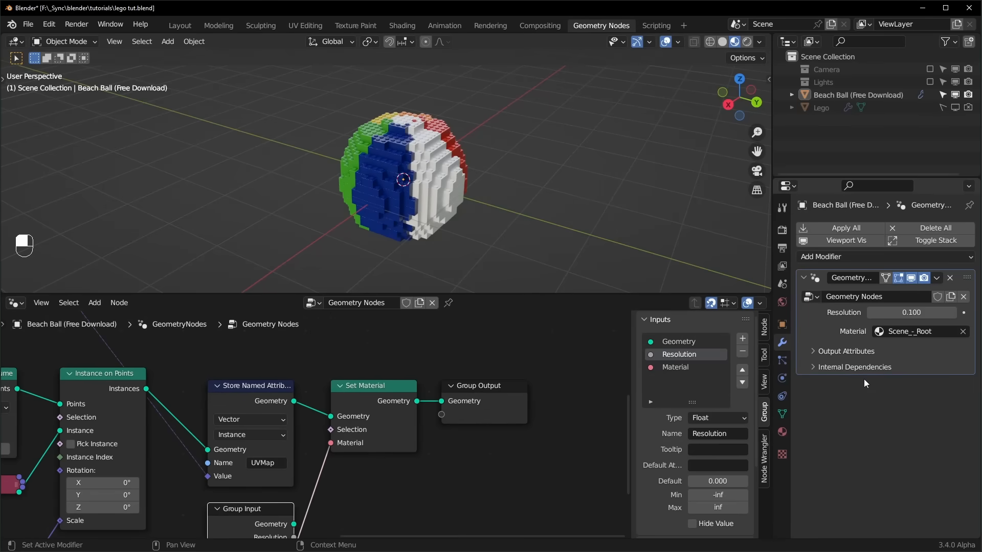
pyautogui.click(180, 25)
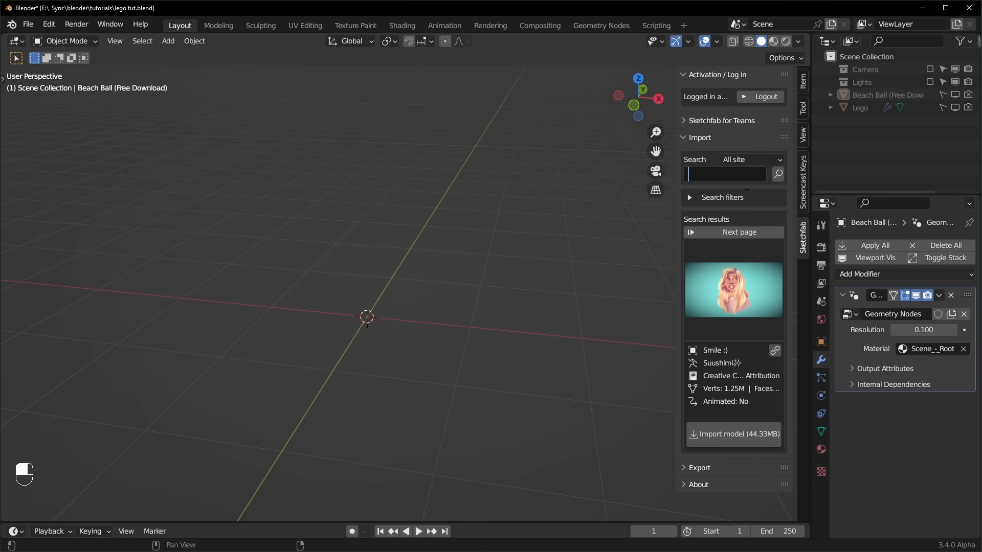
# Step: Import Kokura Castle from Sketchfab, join its parts into Object_2 and apply rotation and scale
pyautogui.write('kokura')
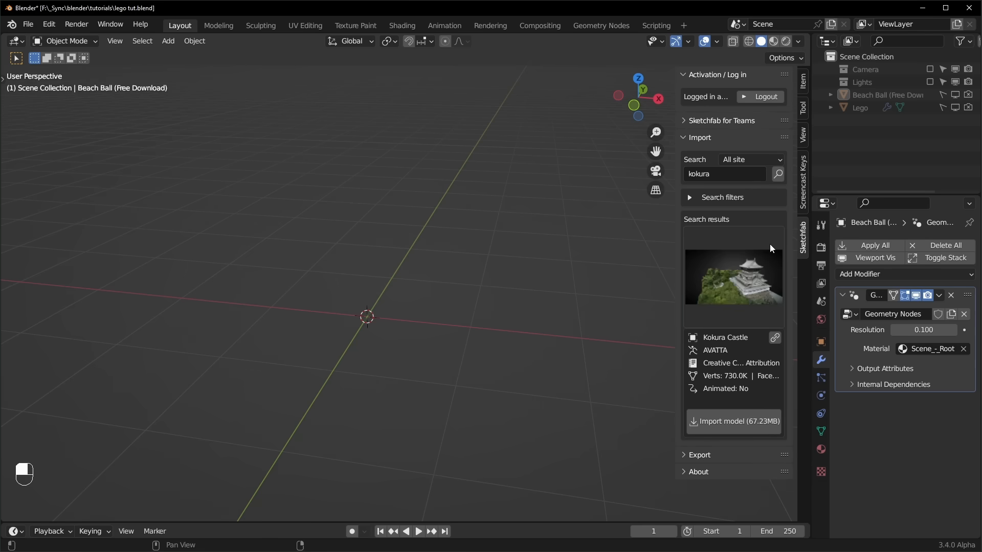
pyautogui.moveTo(771, 324)
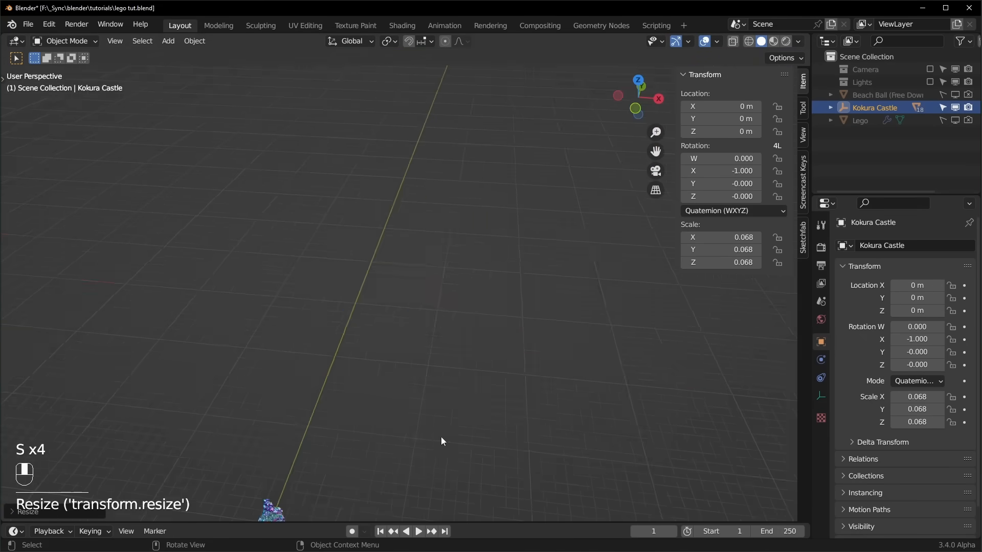
pyautogui.press('KP_Period')
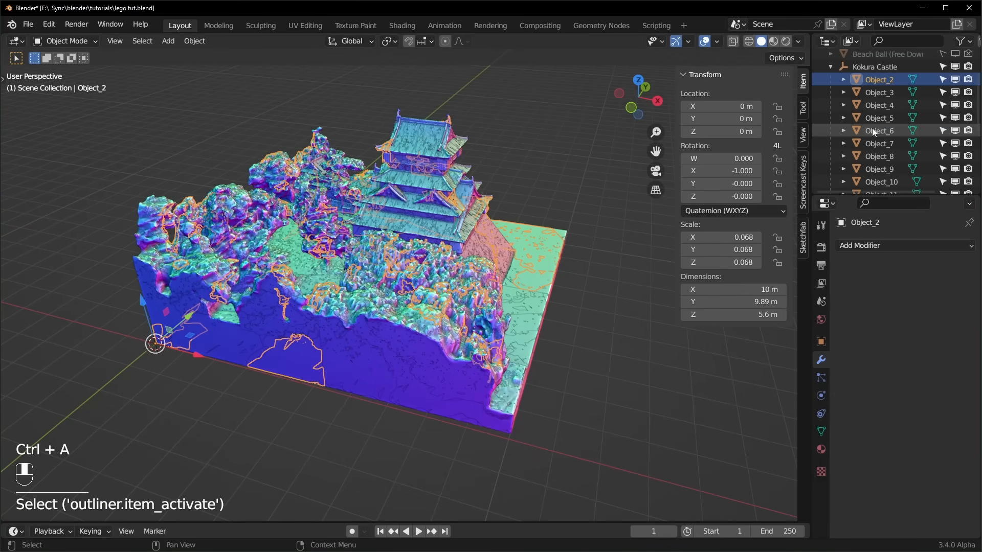
pyautogui.scroll(-3)
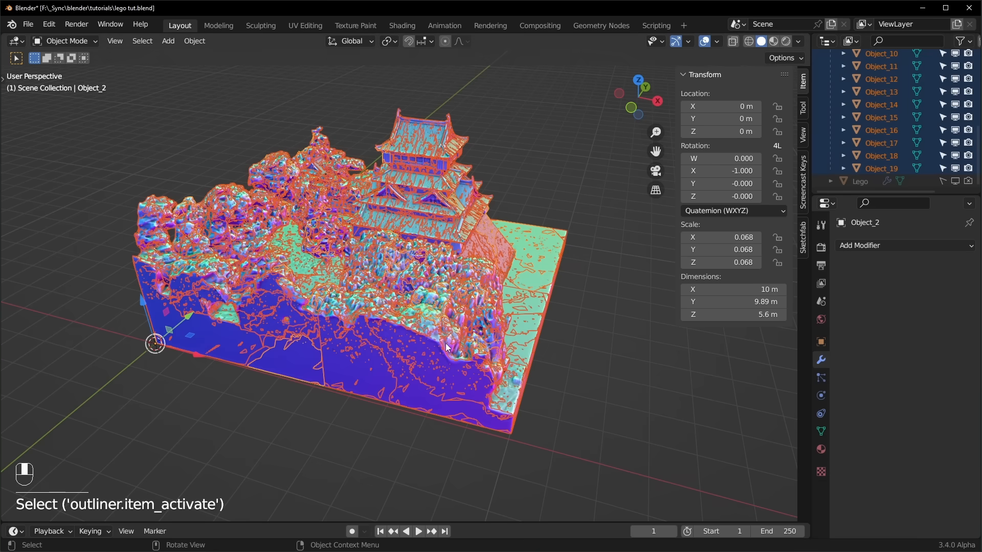
pyautogui.press('ctrl+j')
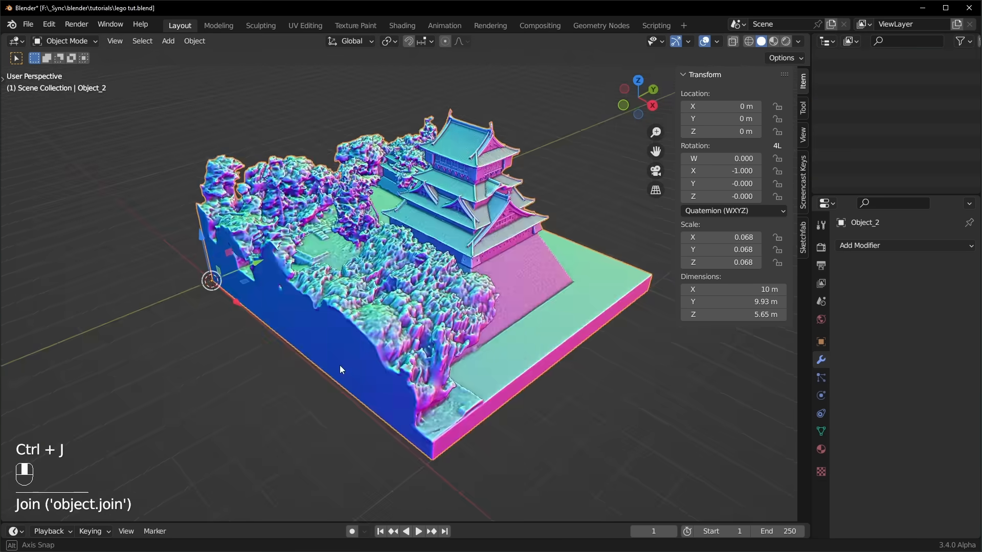
pyautogui.press('ctrl+a')
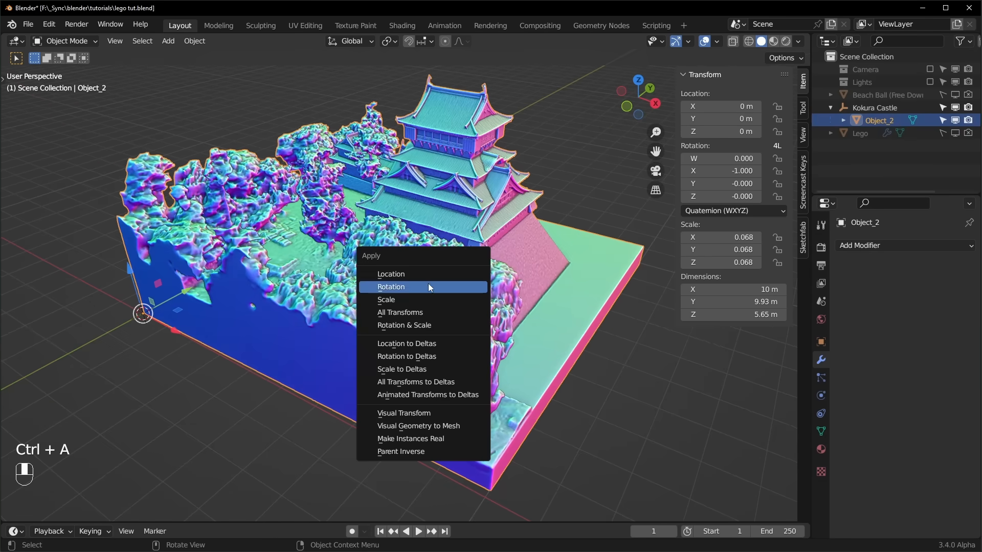
pyautogui.moveTo(400, 313)
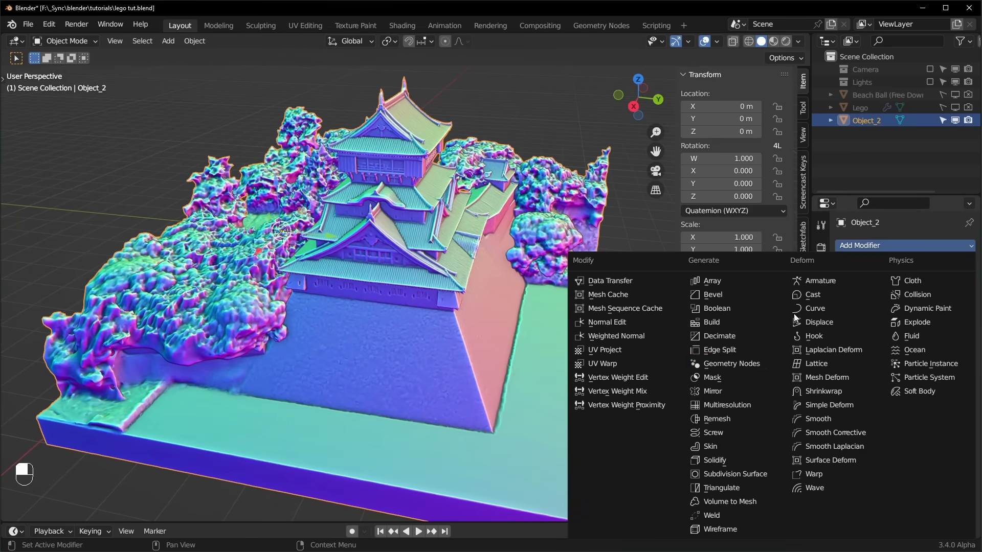
# Step: Add the LEGO Geometry Nodes modifier to the castle with Resolution 0.200 and material mat0
pyautogui.click(731, 364)
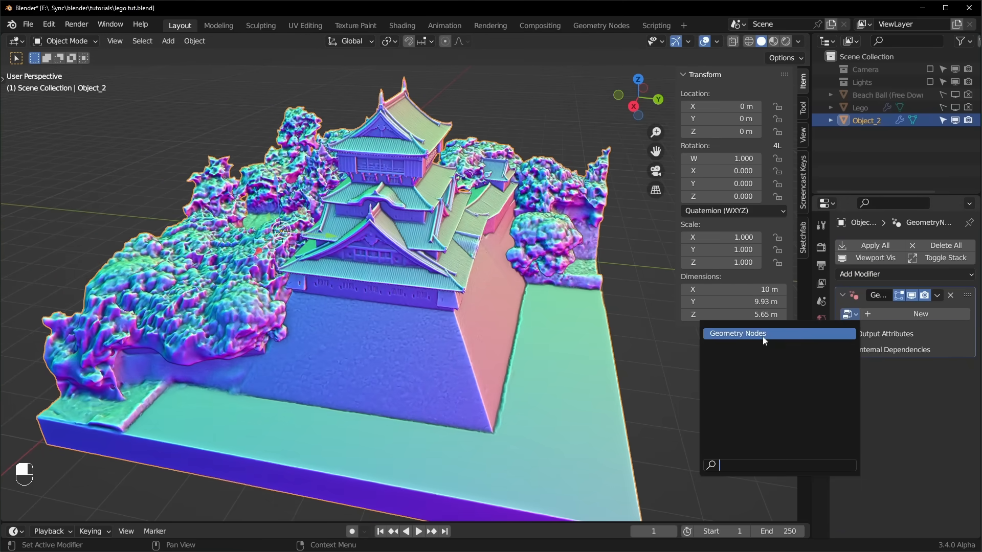
pyautogui.click(763, 334)
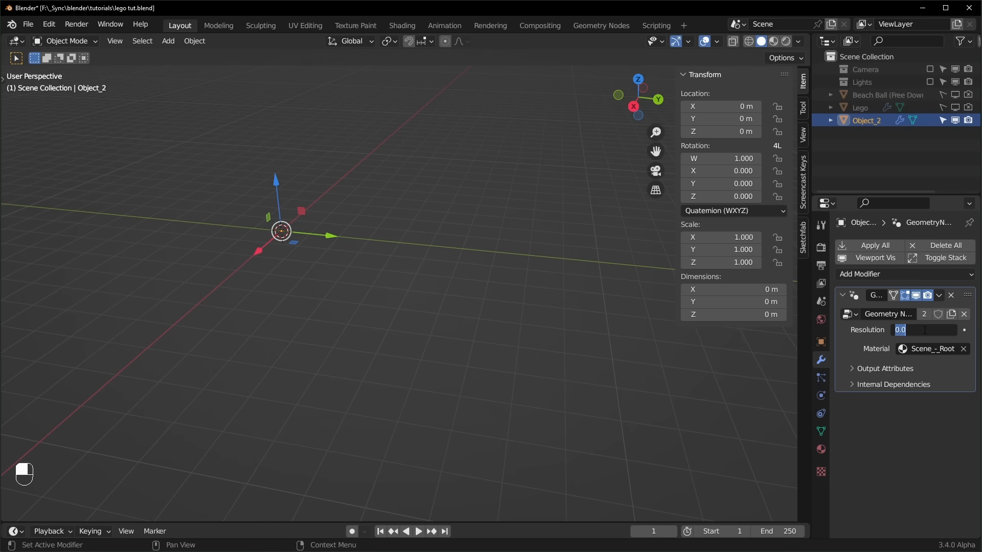
pyautogui.write('.5')
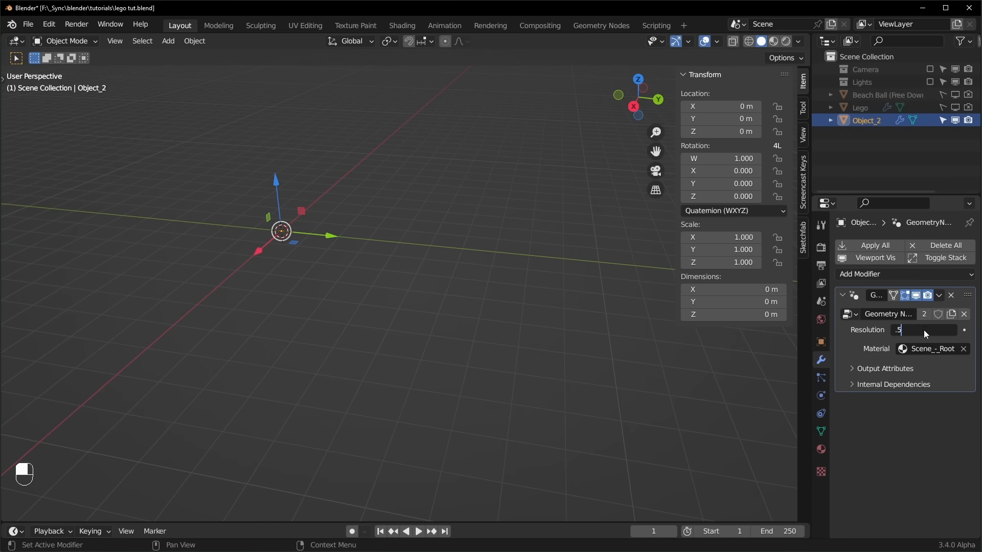
pyautogui.write('0.900')
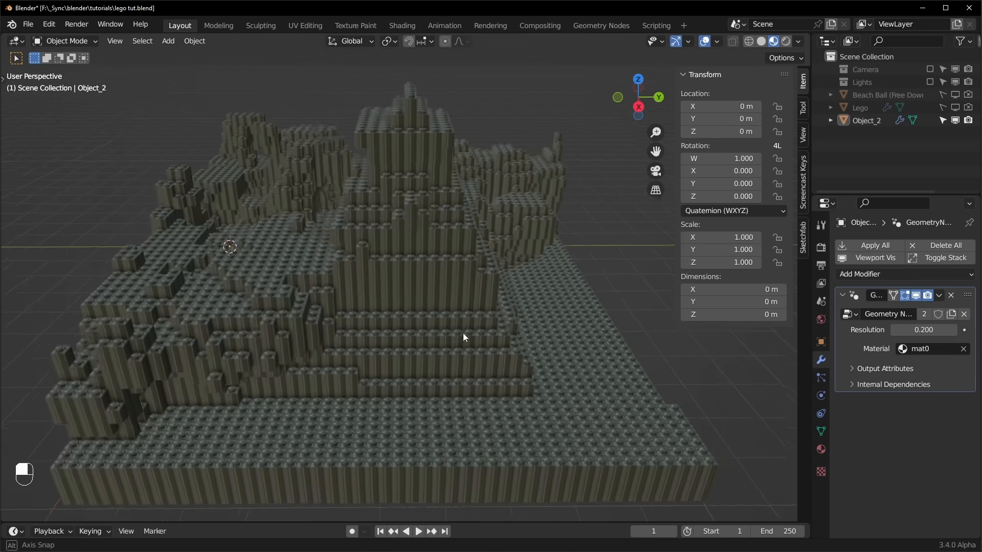
pyautogui.click(402, 26)
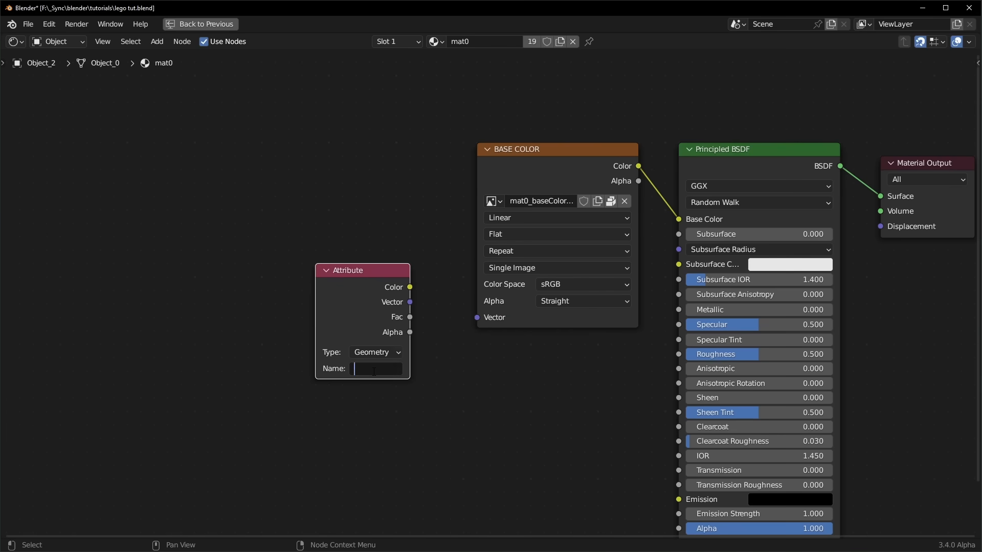
# Step: Set the castle material's Attribute node to Instancer and the modifier Resolution to 0.400
pyautogui.click(376, 352)
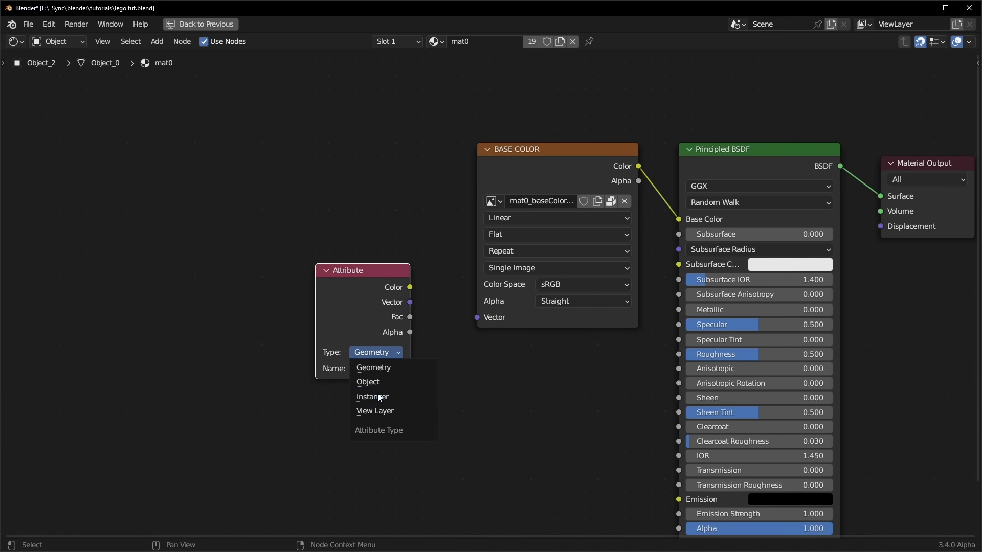
pyautogui.click(372, 397)
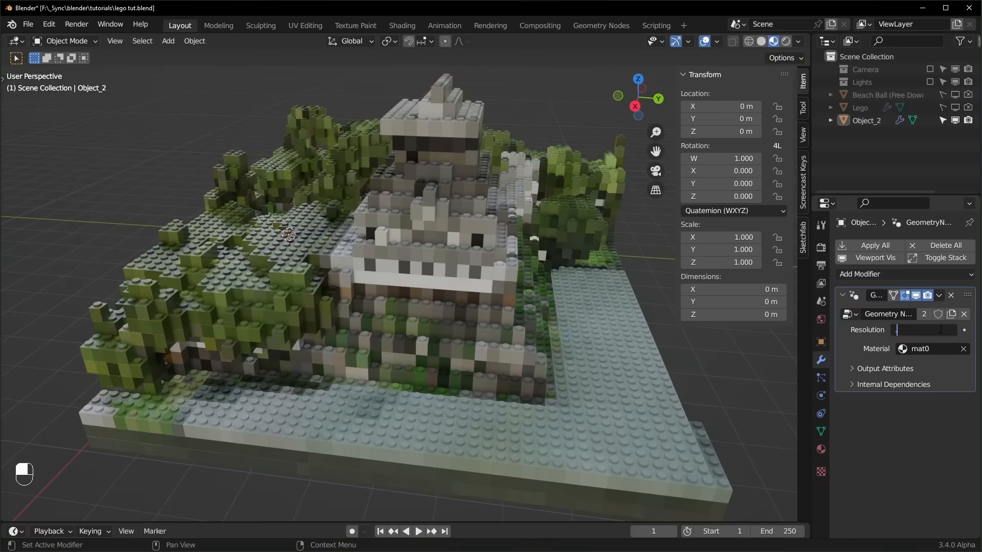
pyautogui.write('0.050')
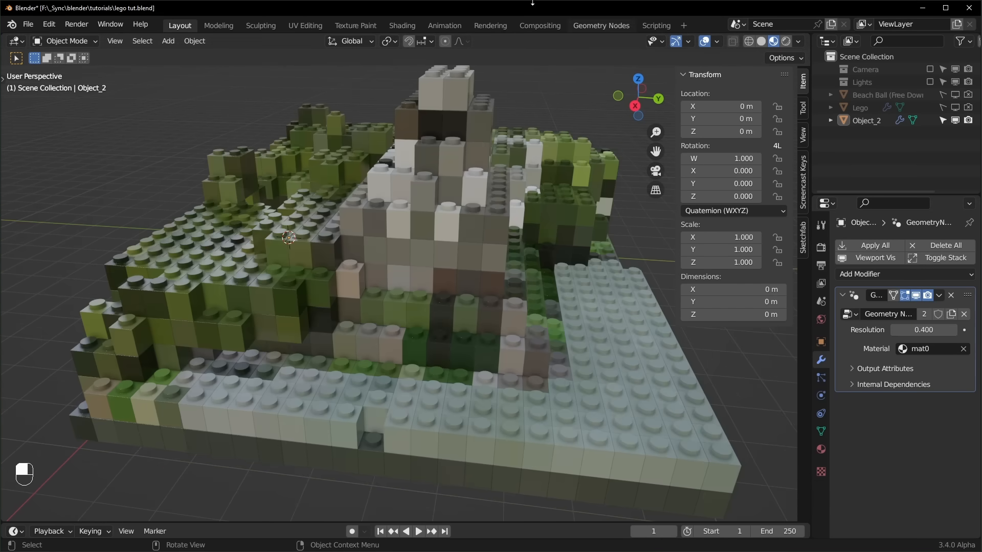
pyautogui.click(601, 25)
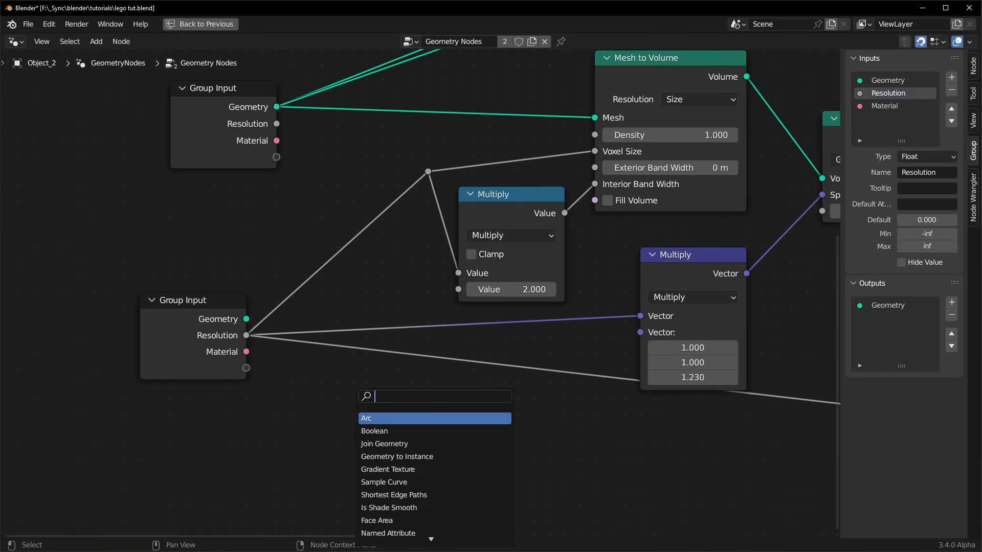
# Step: Route resolution through a Float Switch driven by Is Viewport, with Viewport and Render group inputs
pyautogui.write('s')
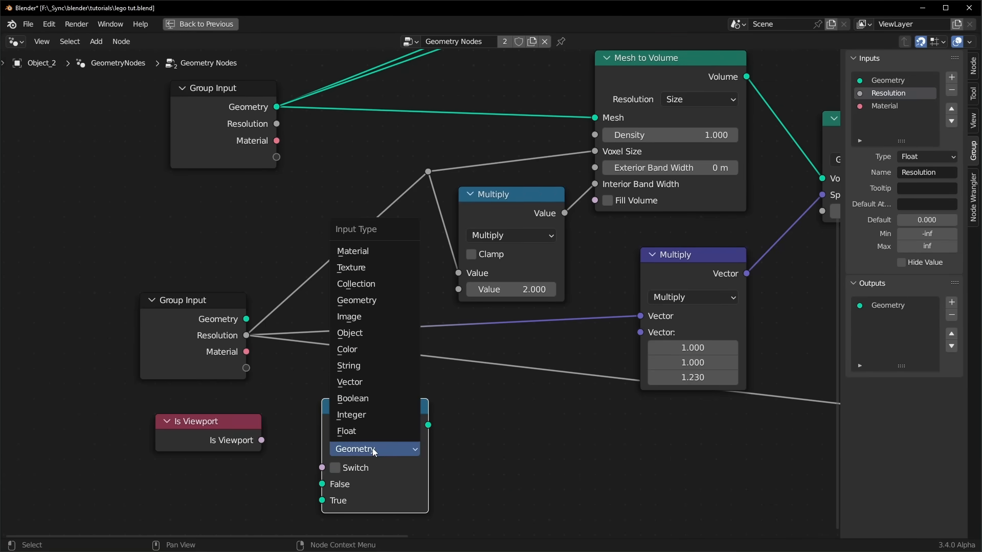
pyautogui.click(346, 431)
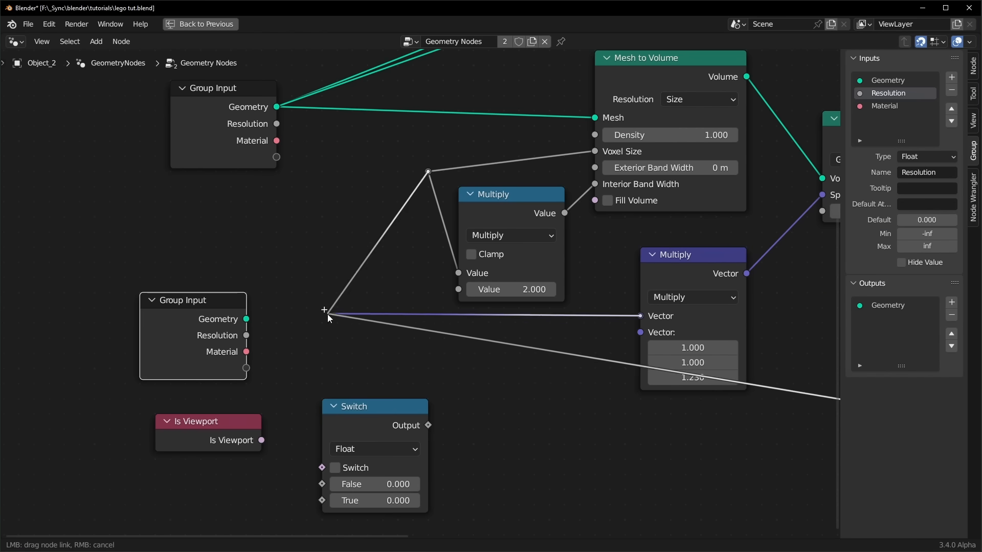
pyautogui.moveTo(374, 406); pyautogui.dragTo(359, 360)
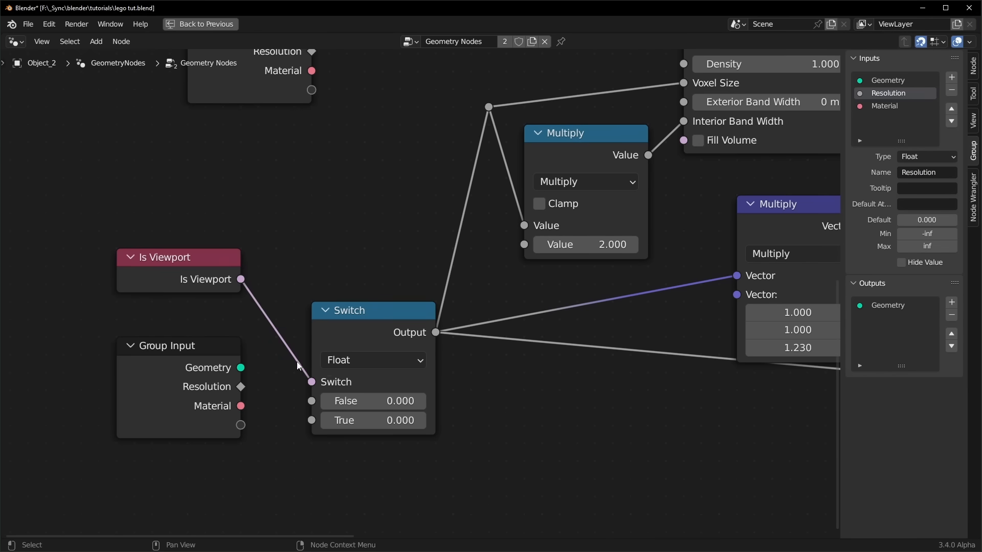
pyautogui.moveTo(377, 426)
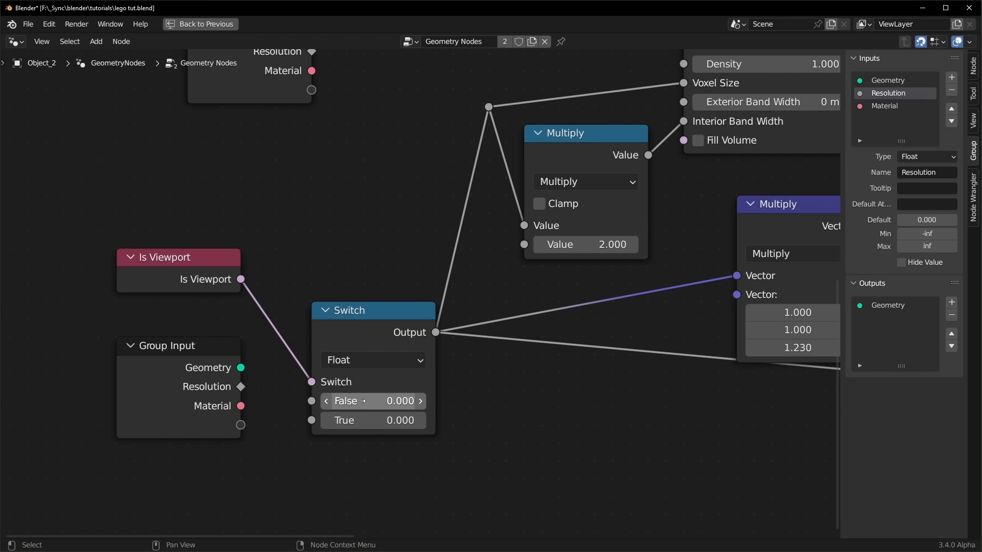
pyautogui.moveTo(240, 387); pyautogui.dragTo(320, 432)
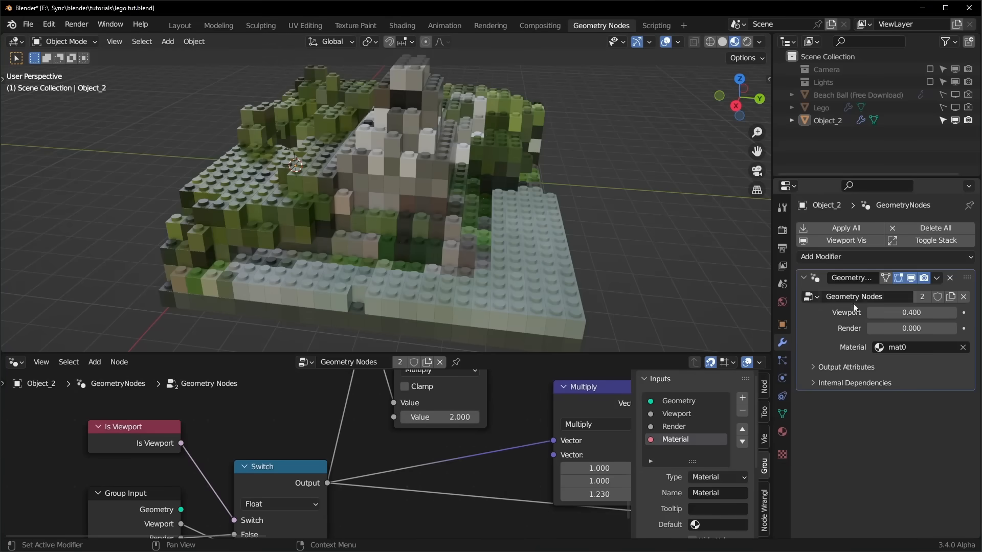
pyautogui.click(911, 328)
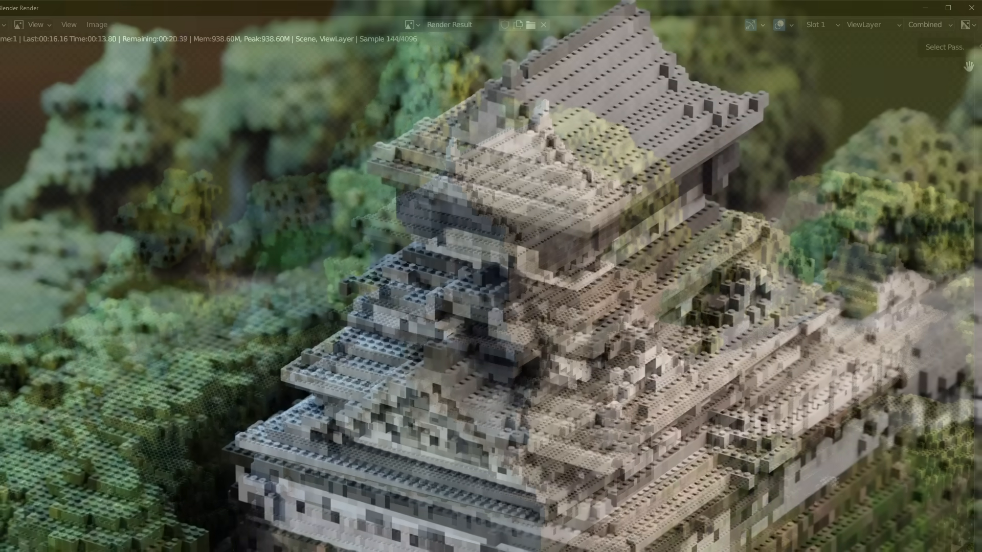
# Step: Render the LEGO castle from the camera and close the render result
pyautogui.click(544, 25)
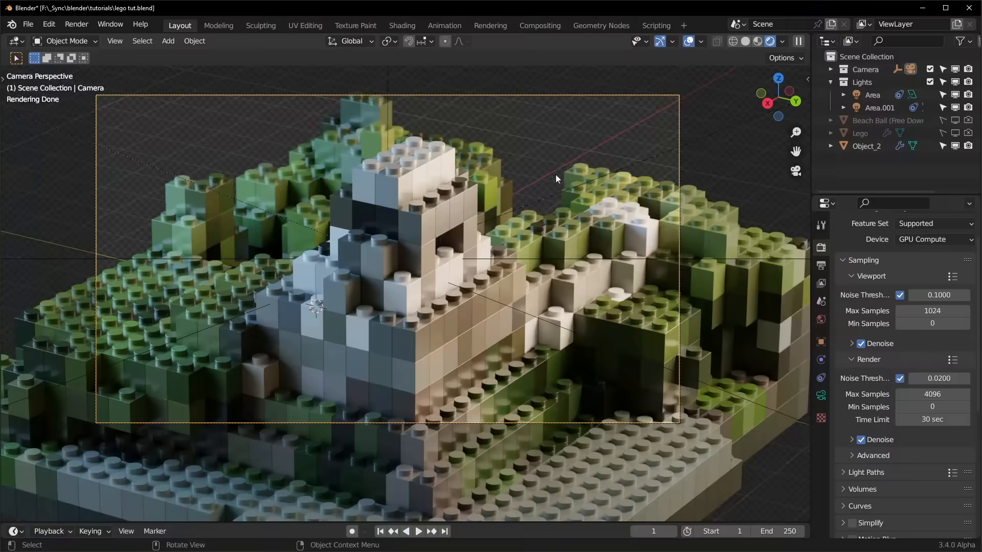